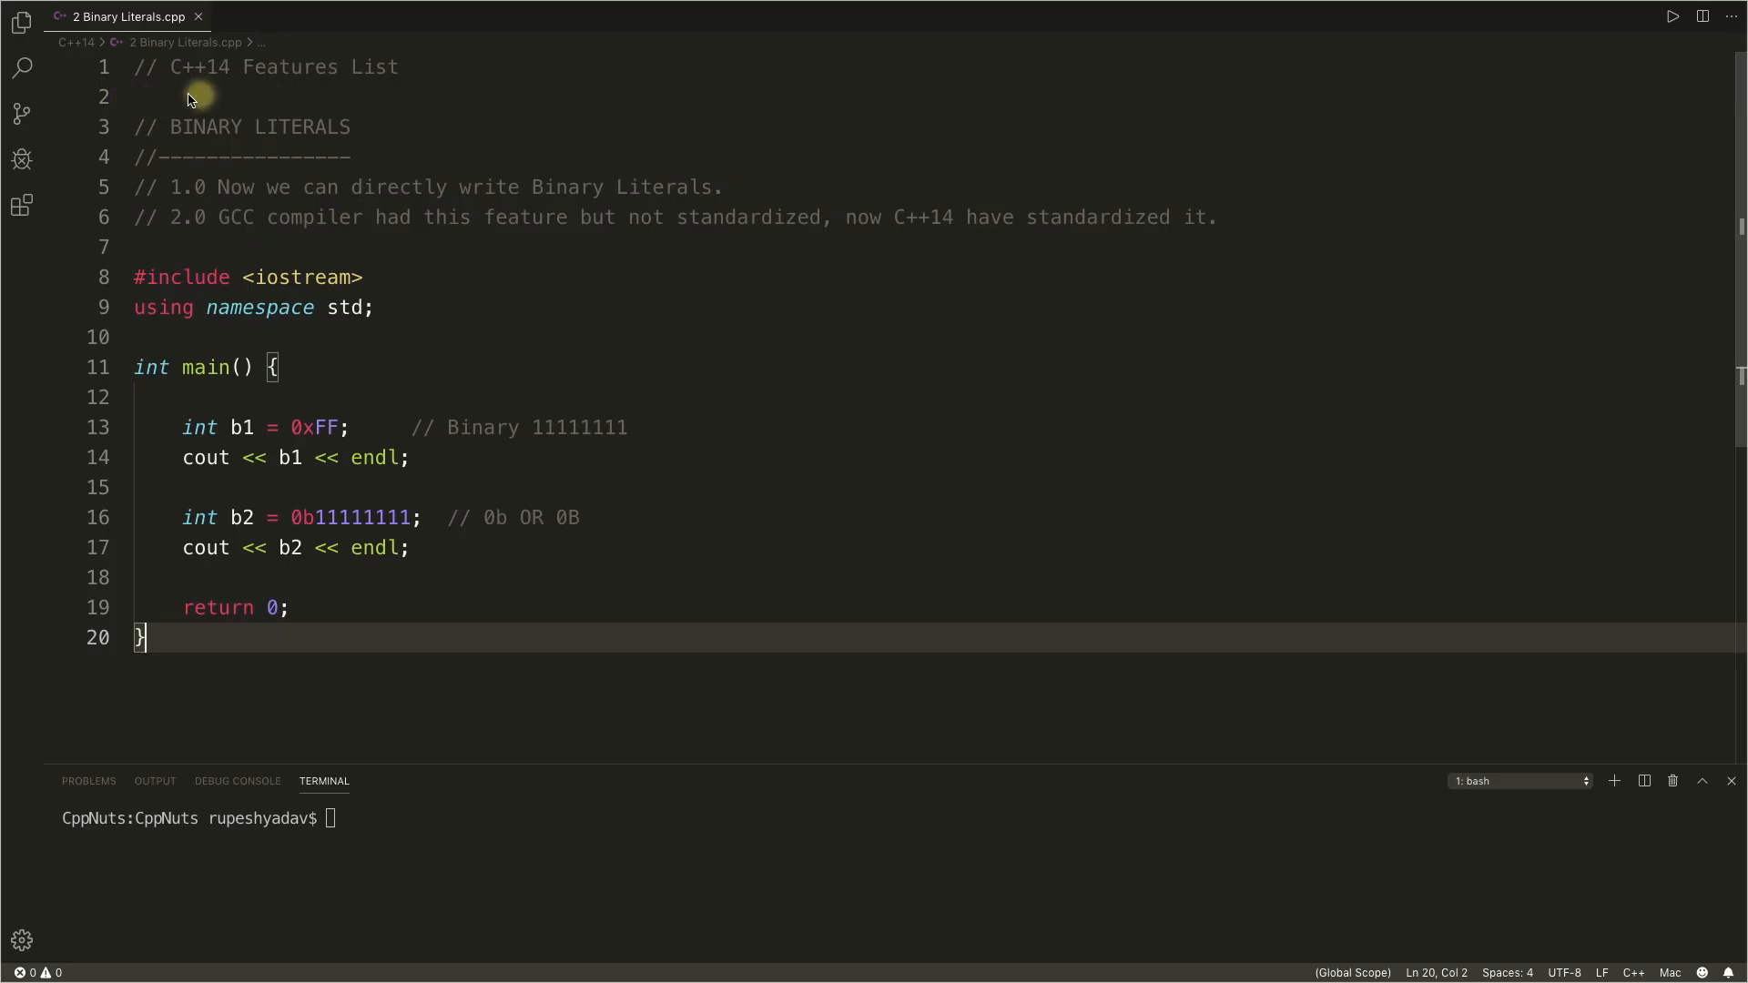
mouse_move(146, 104)
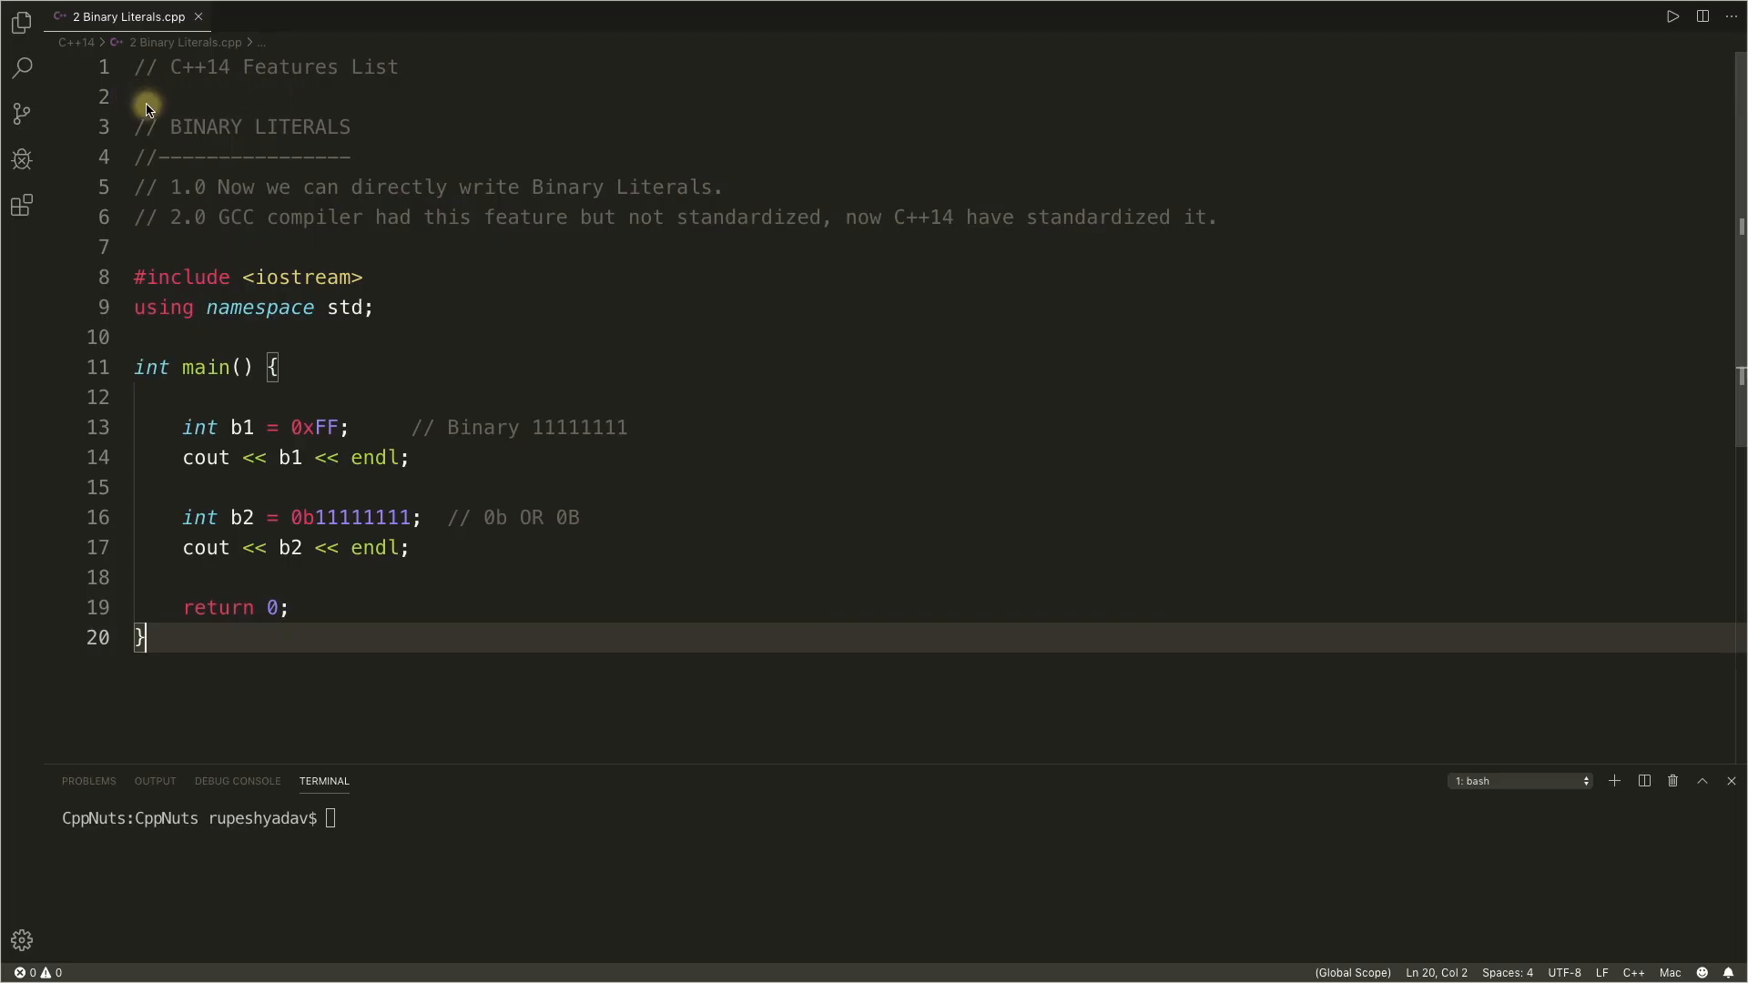
mouse_move(298, 142)
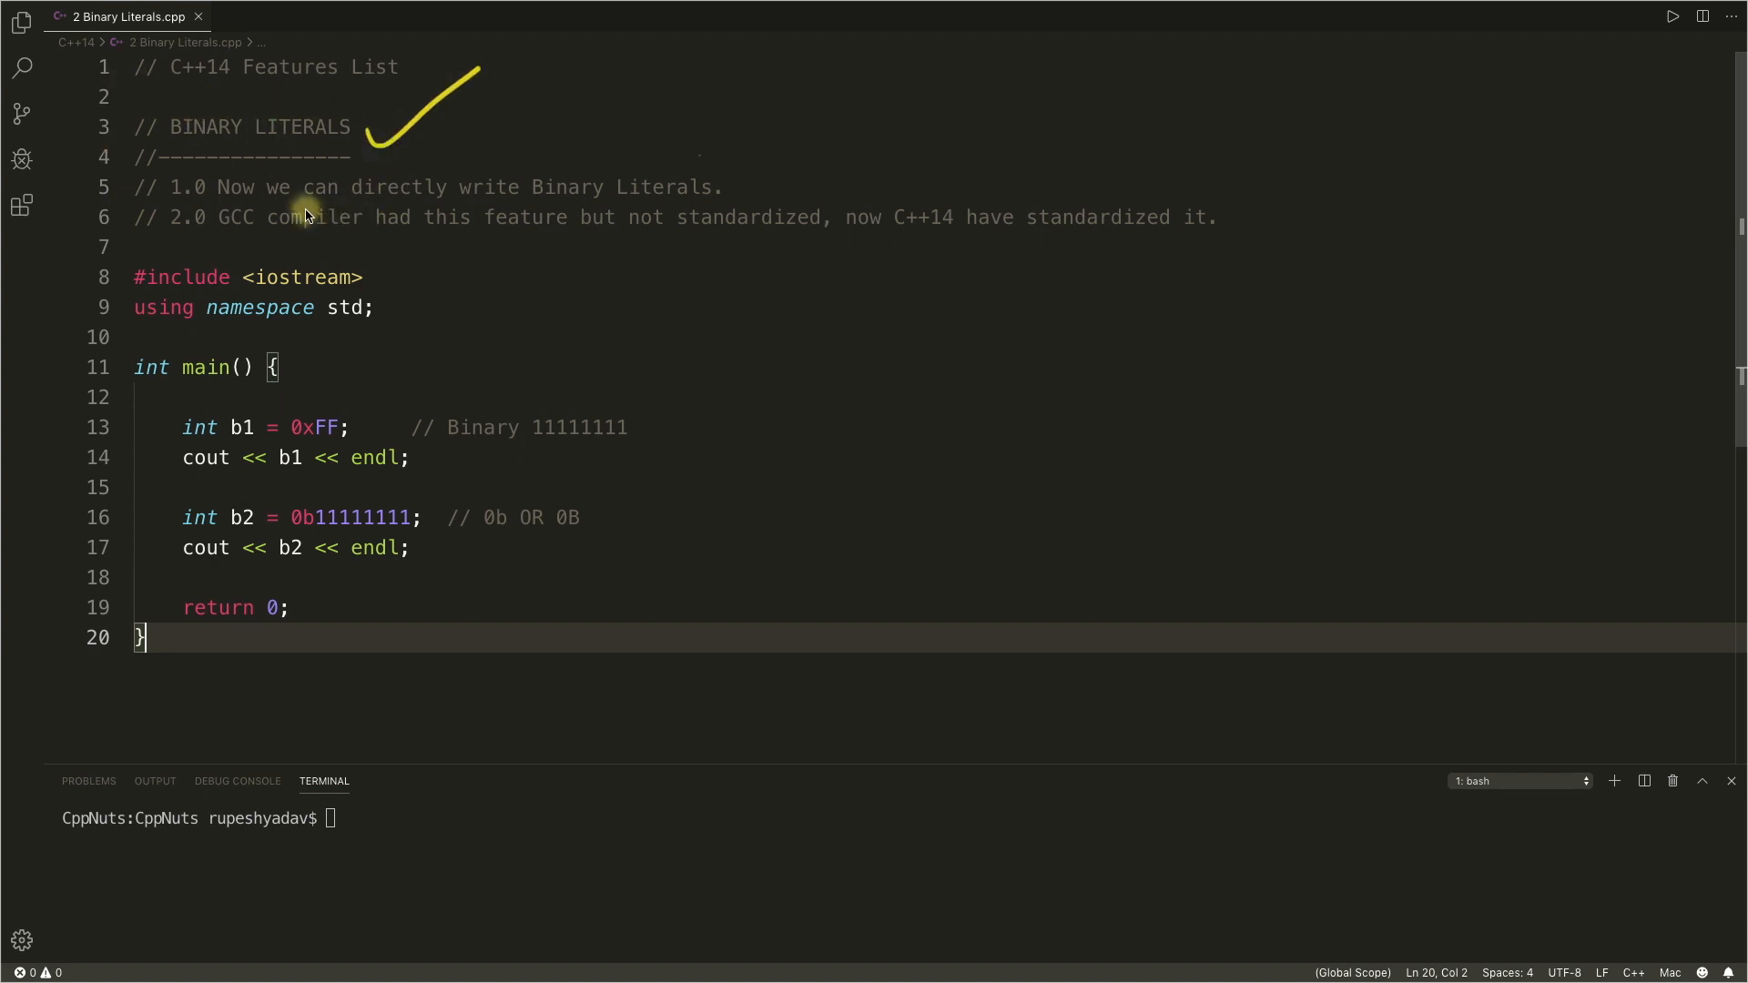
mouse_move(188, 159)
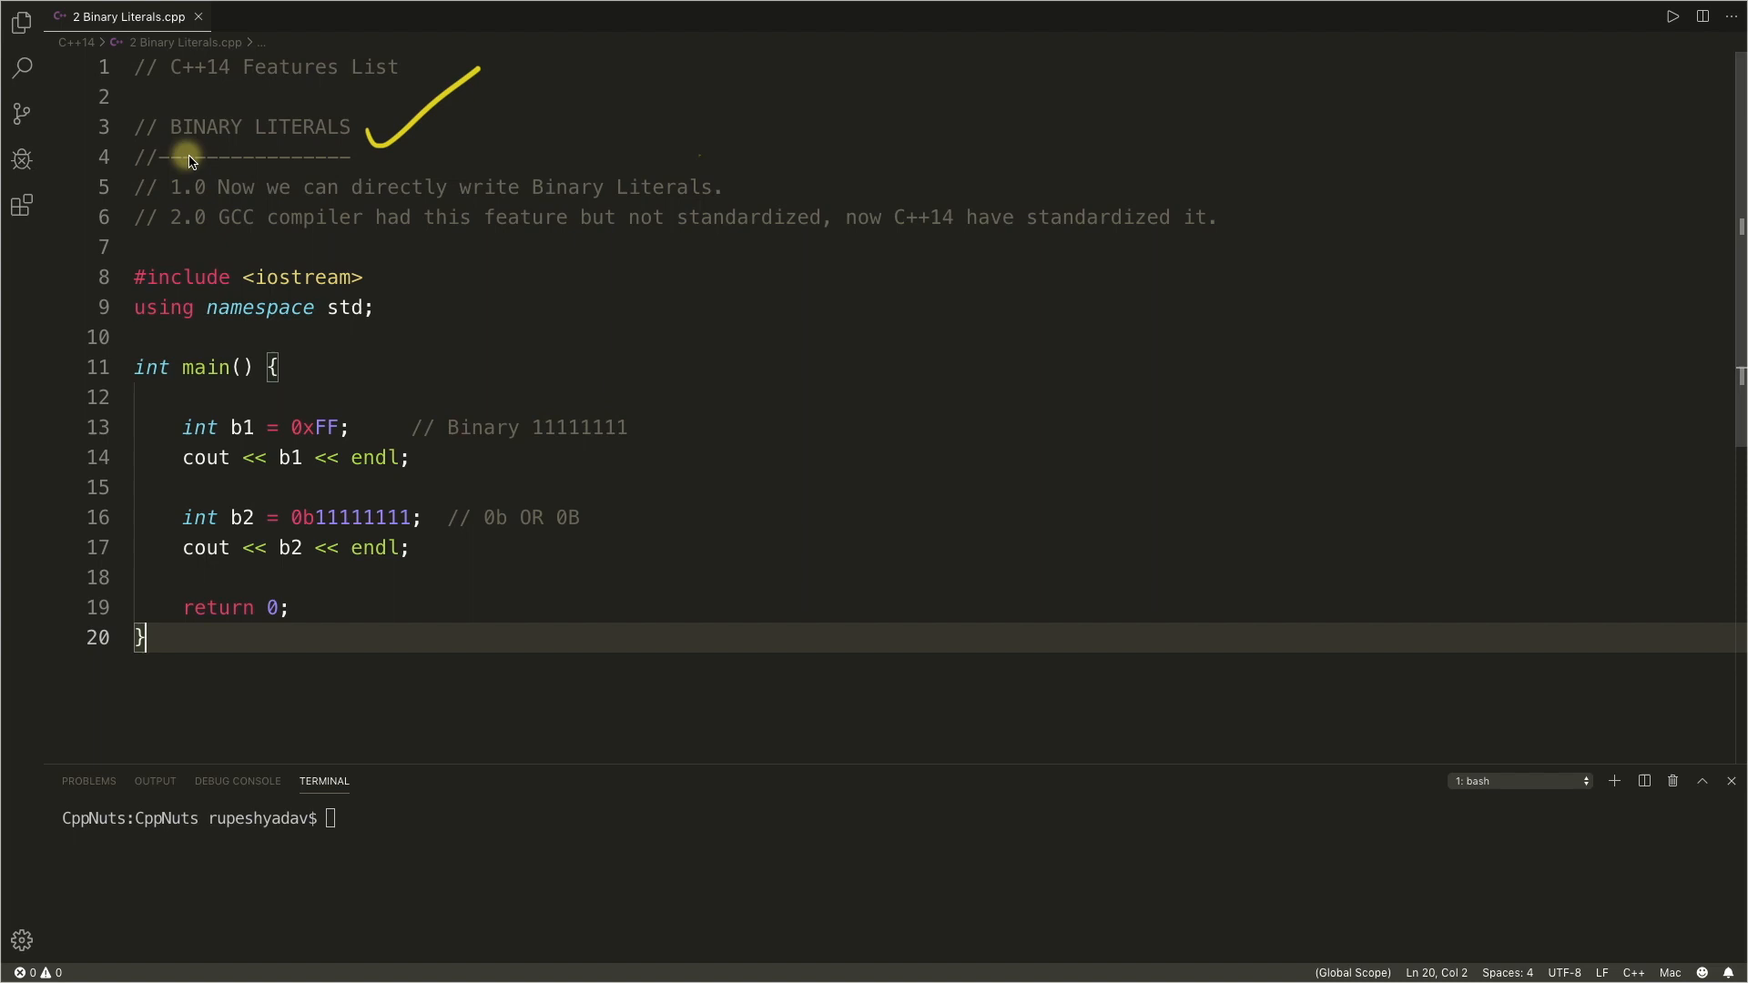
mouse_move(395, 149)
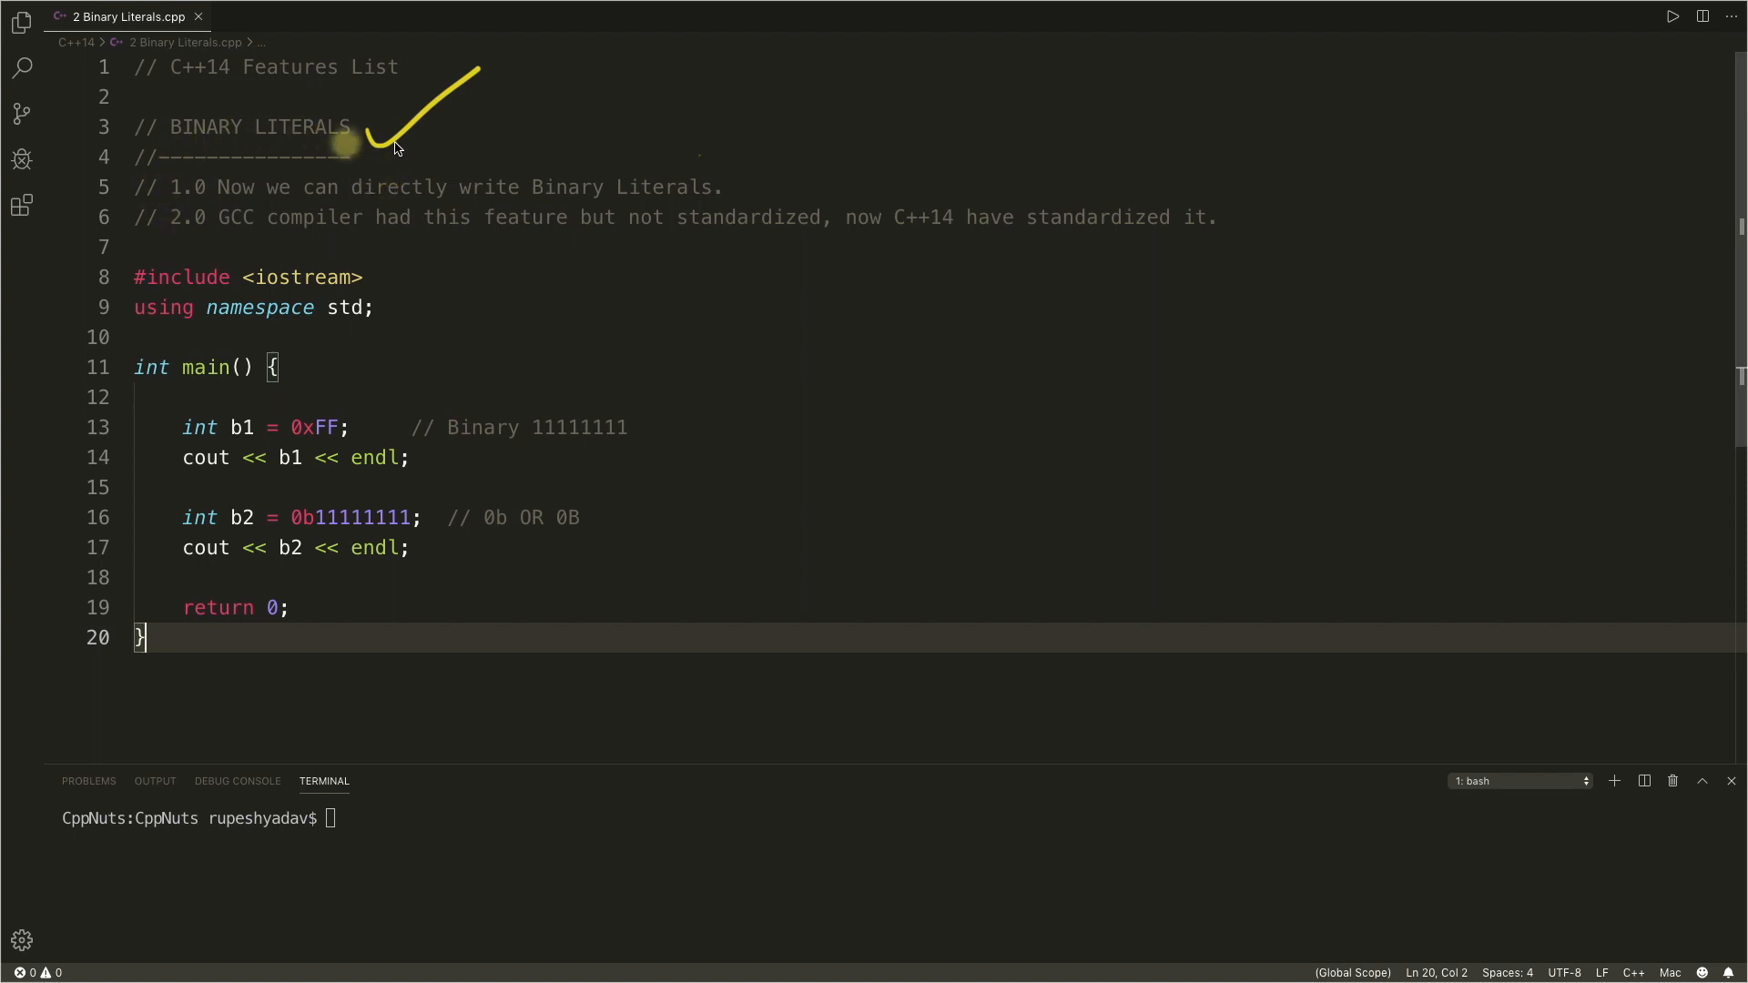
mouse_move(834, 287)
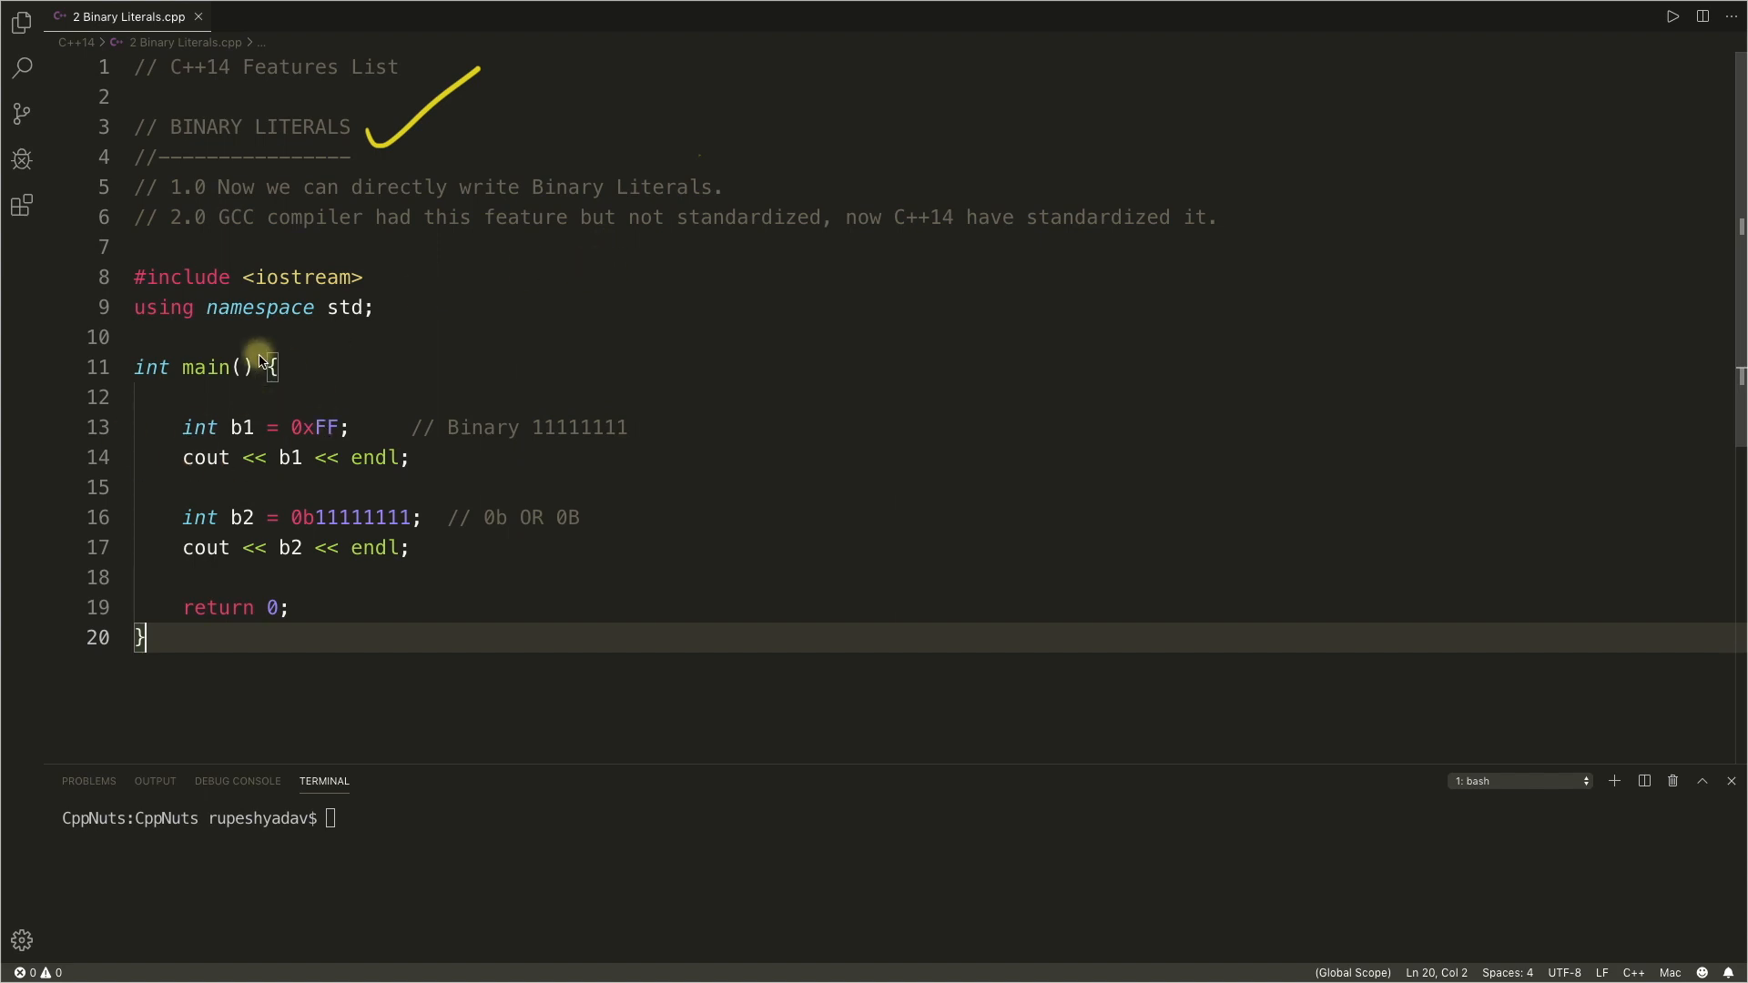
mouse_move(410, 336)
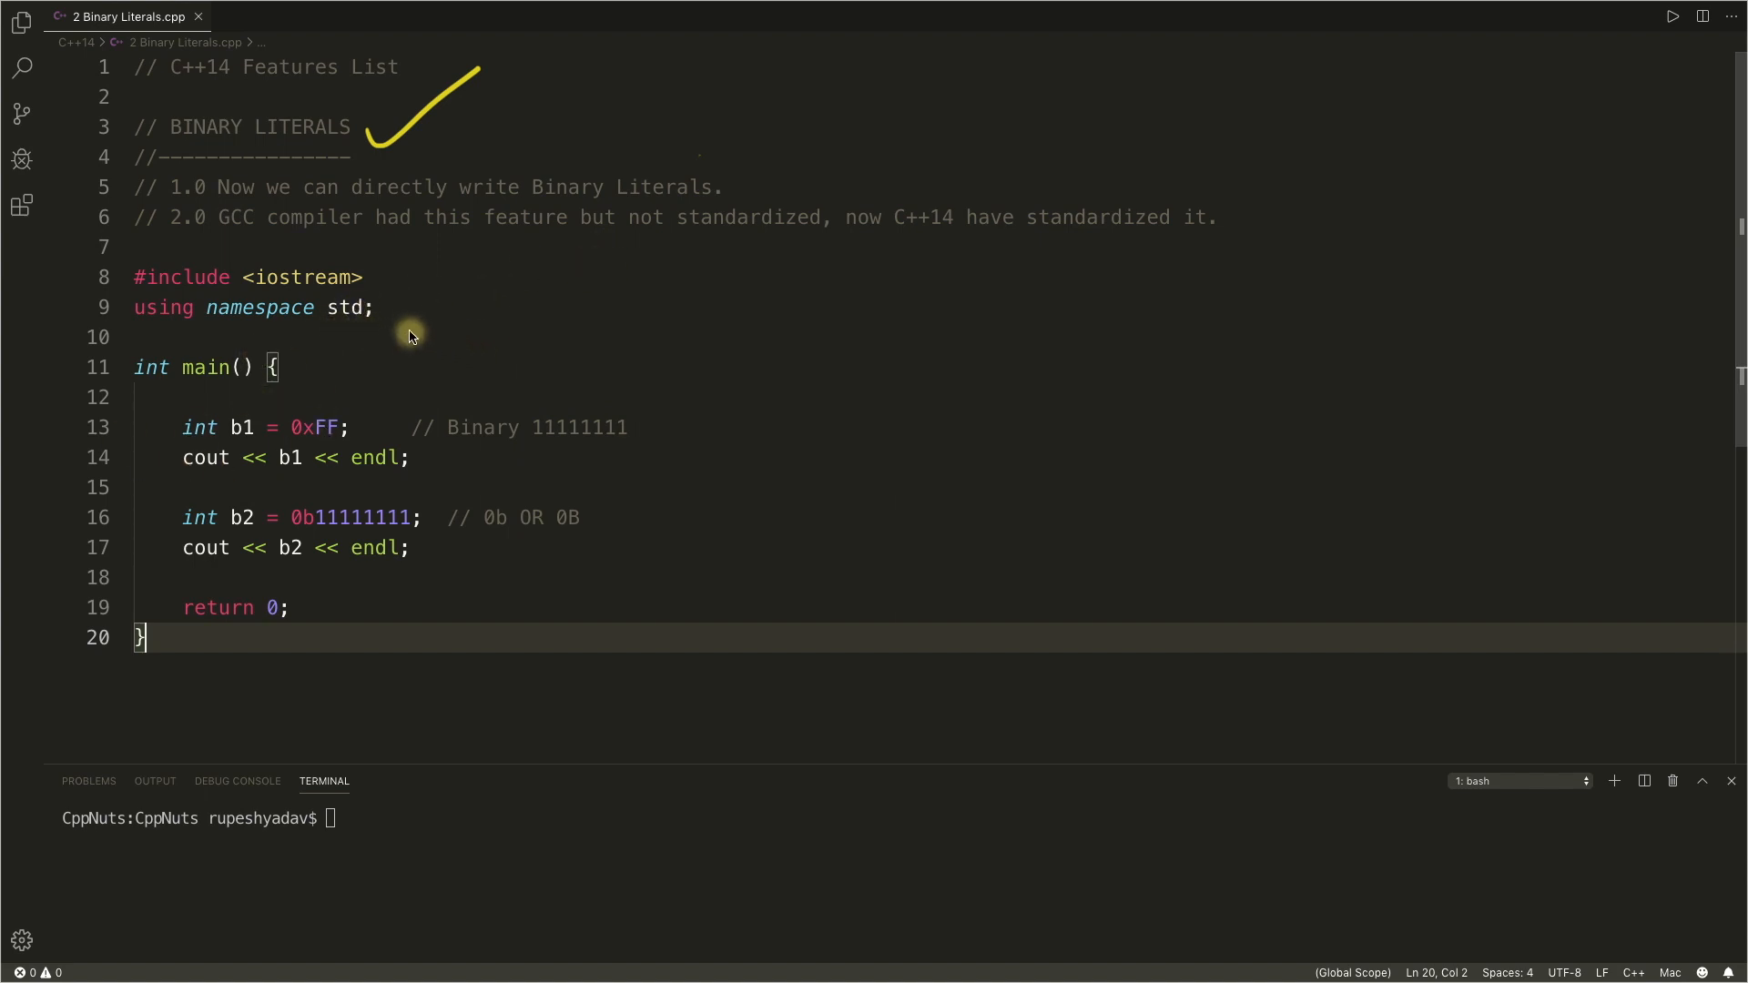
mouse_move(448, 240)
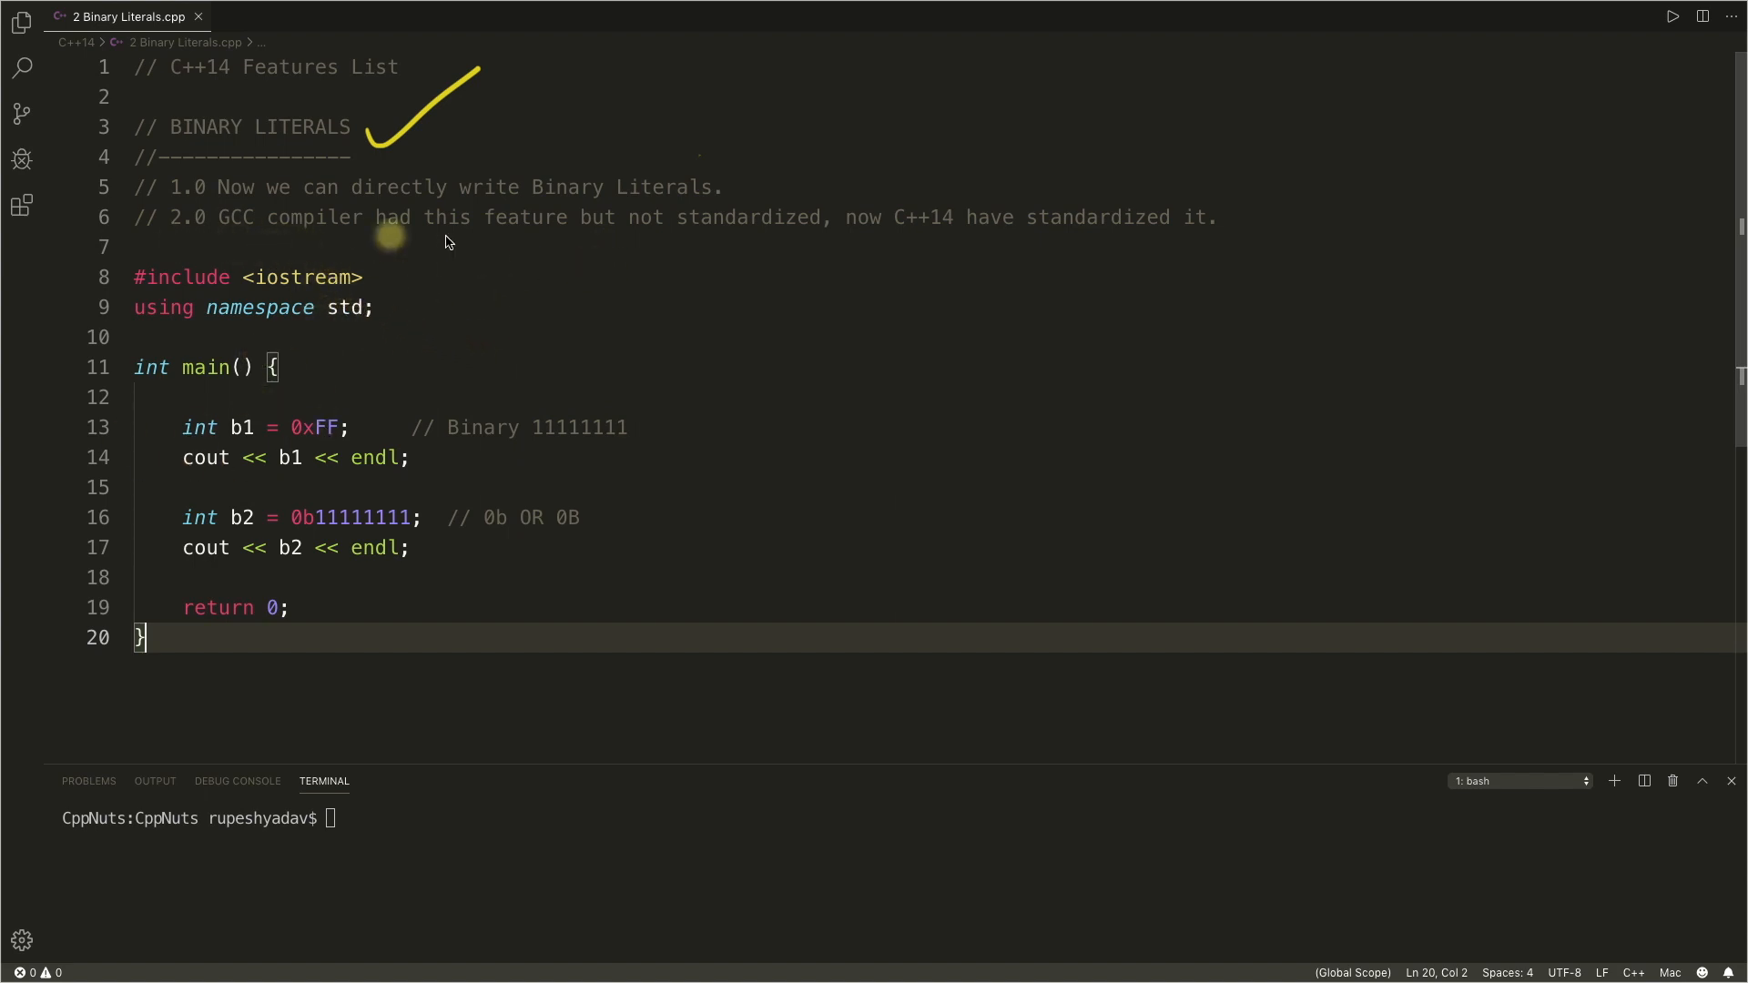
Step: Tick the line-5 binary-literal comment and the 'Binary 11111111' comment on line 13
drag(725, 184, 881, 142)
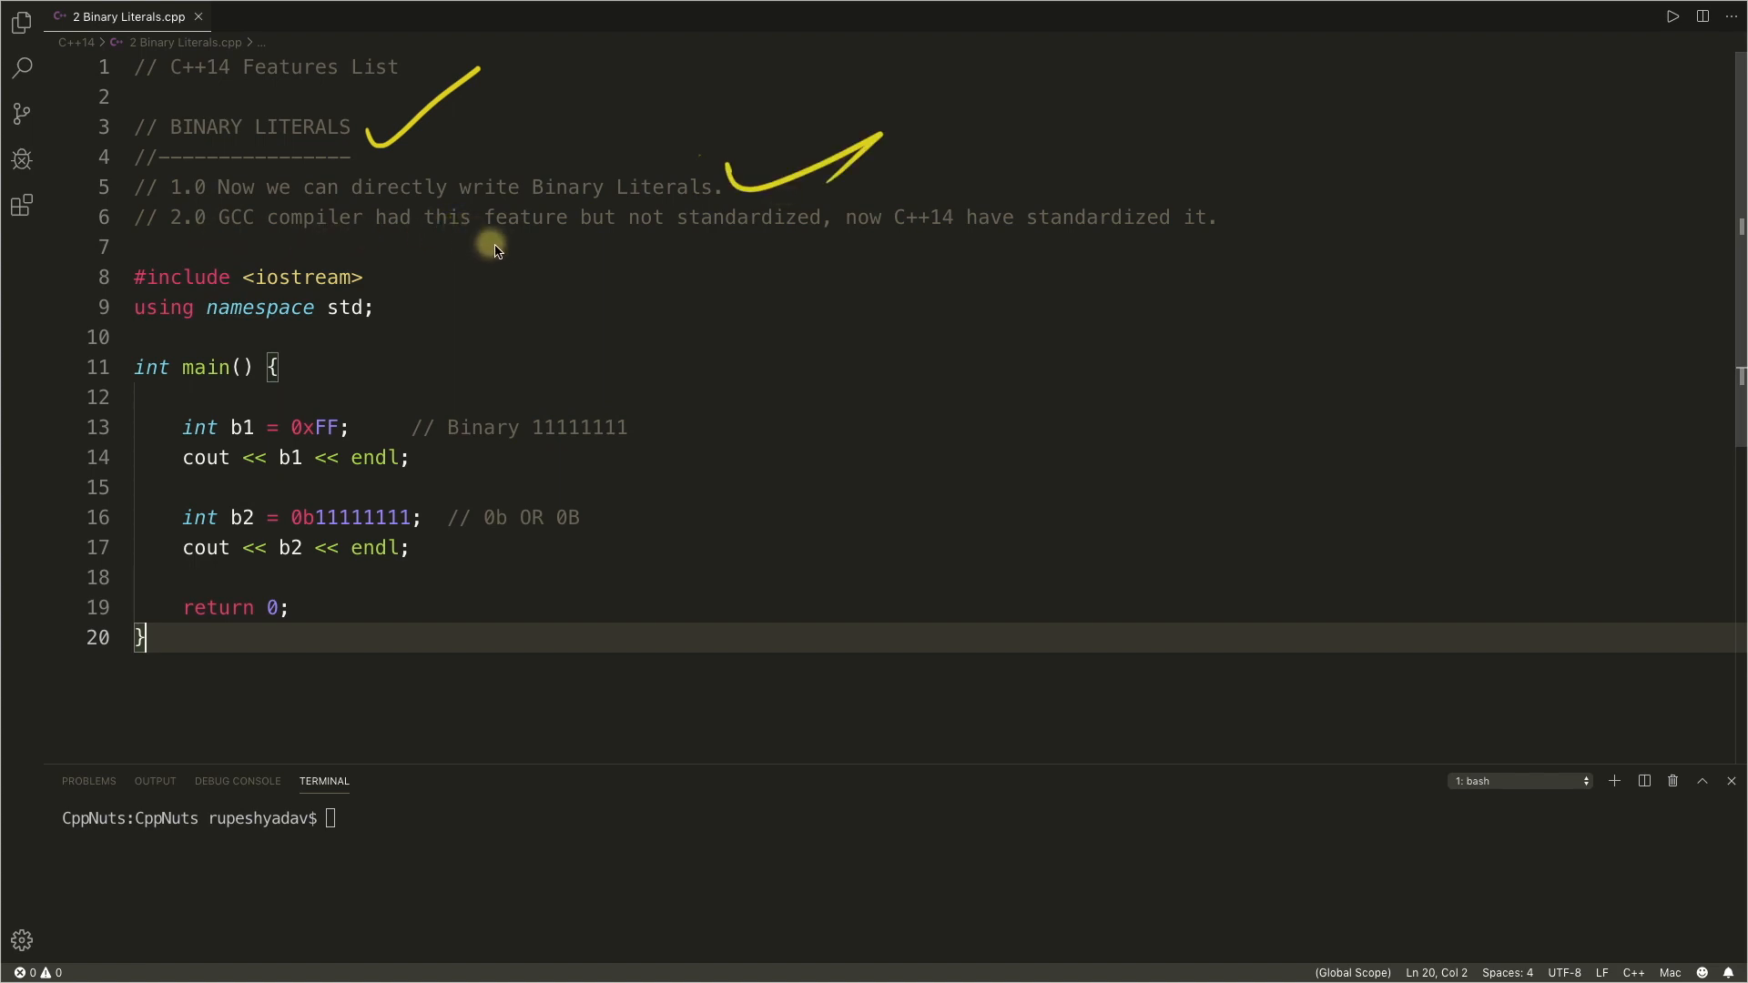
mouse_move(552, 248)
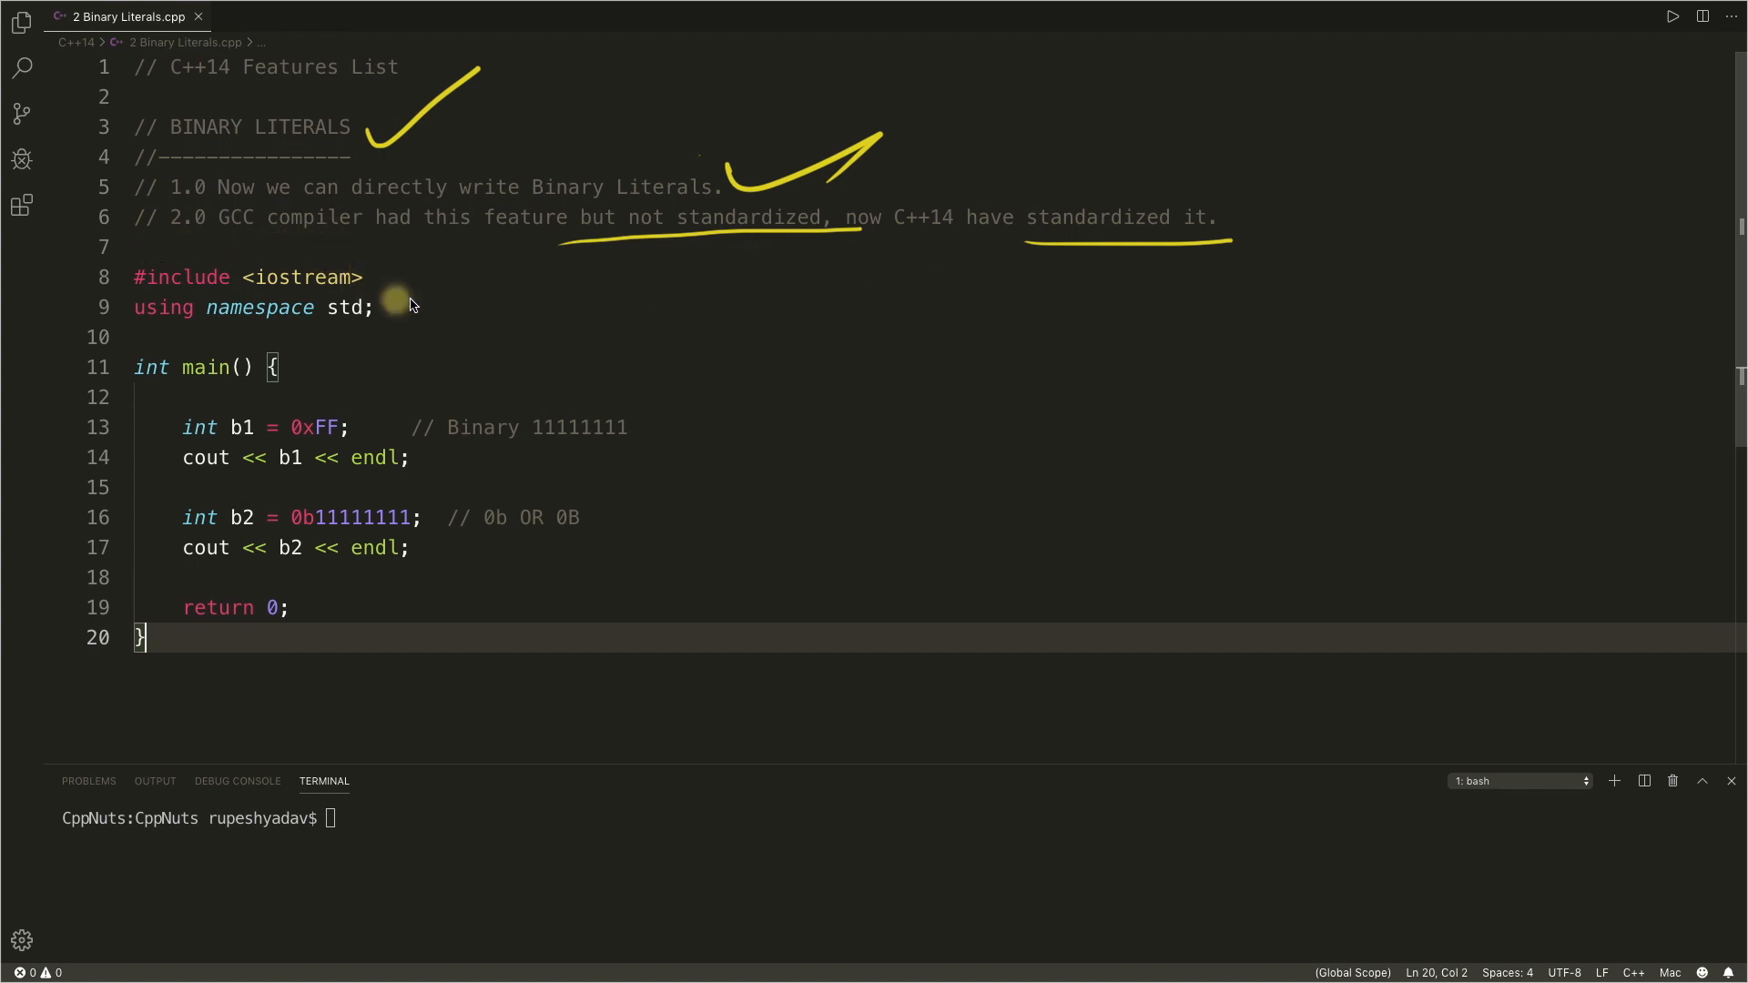
mouse_move(670, 374)
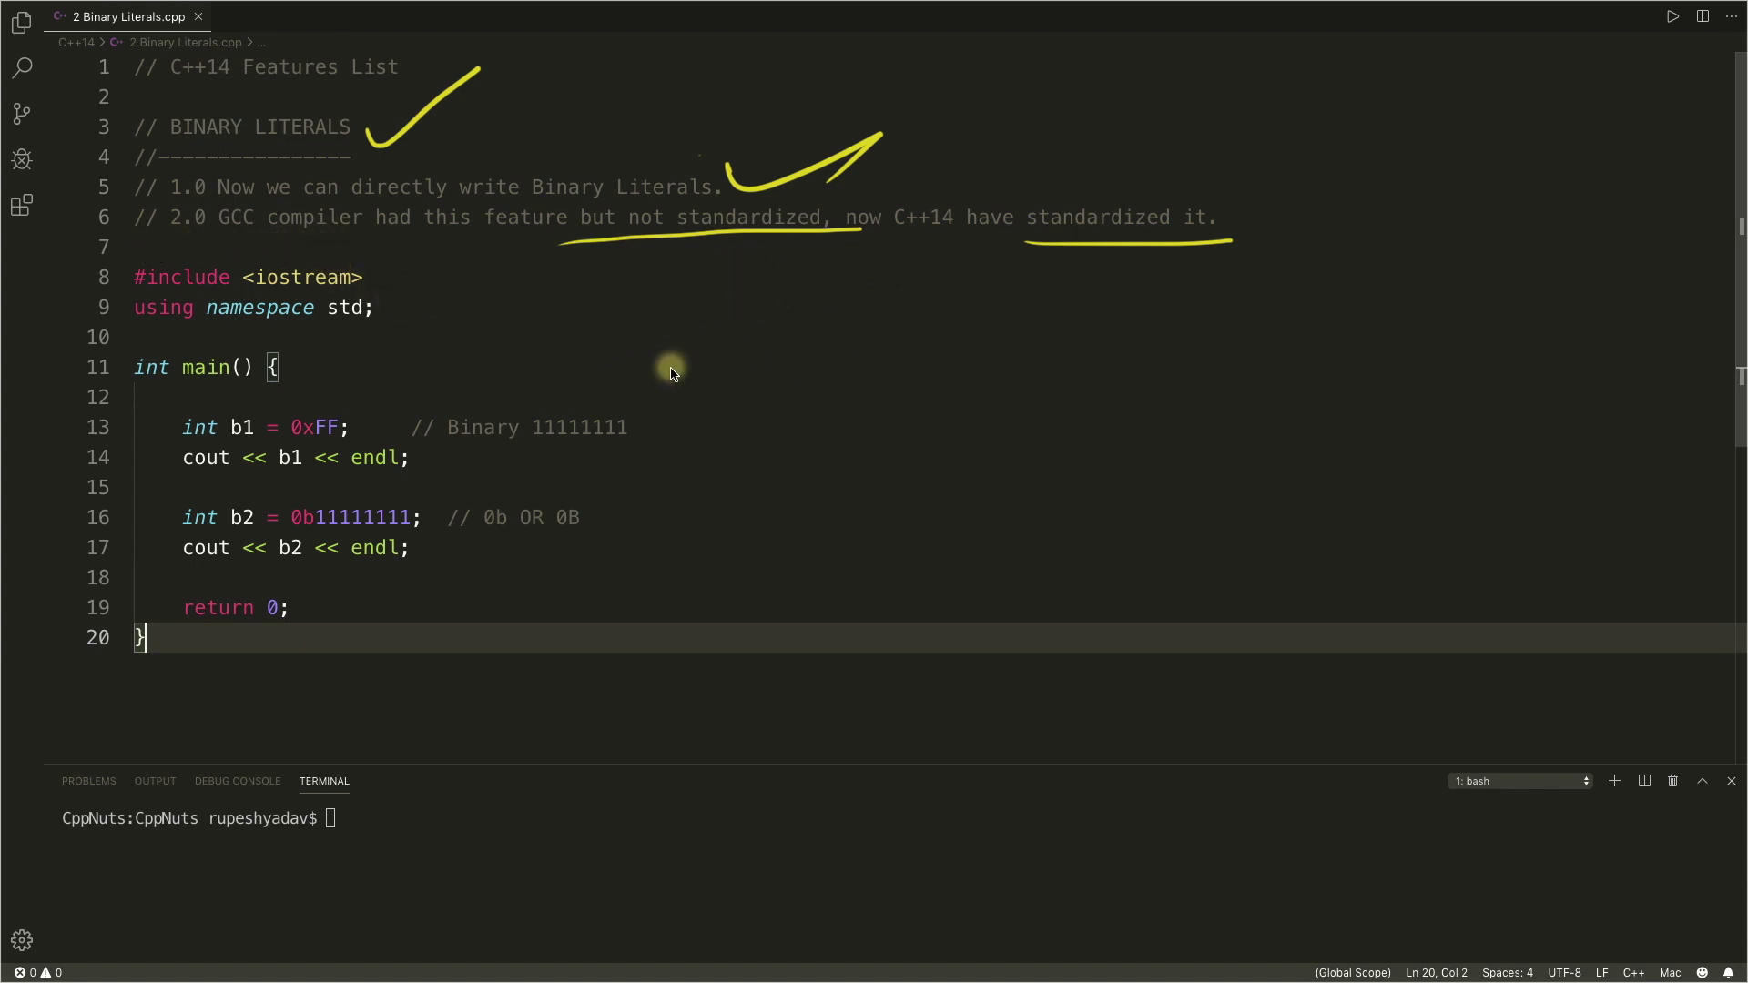
mouse_move(314, 548)
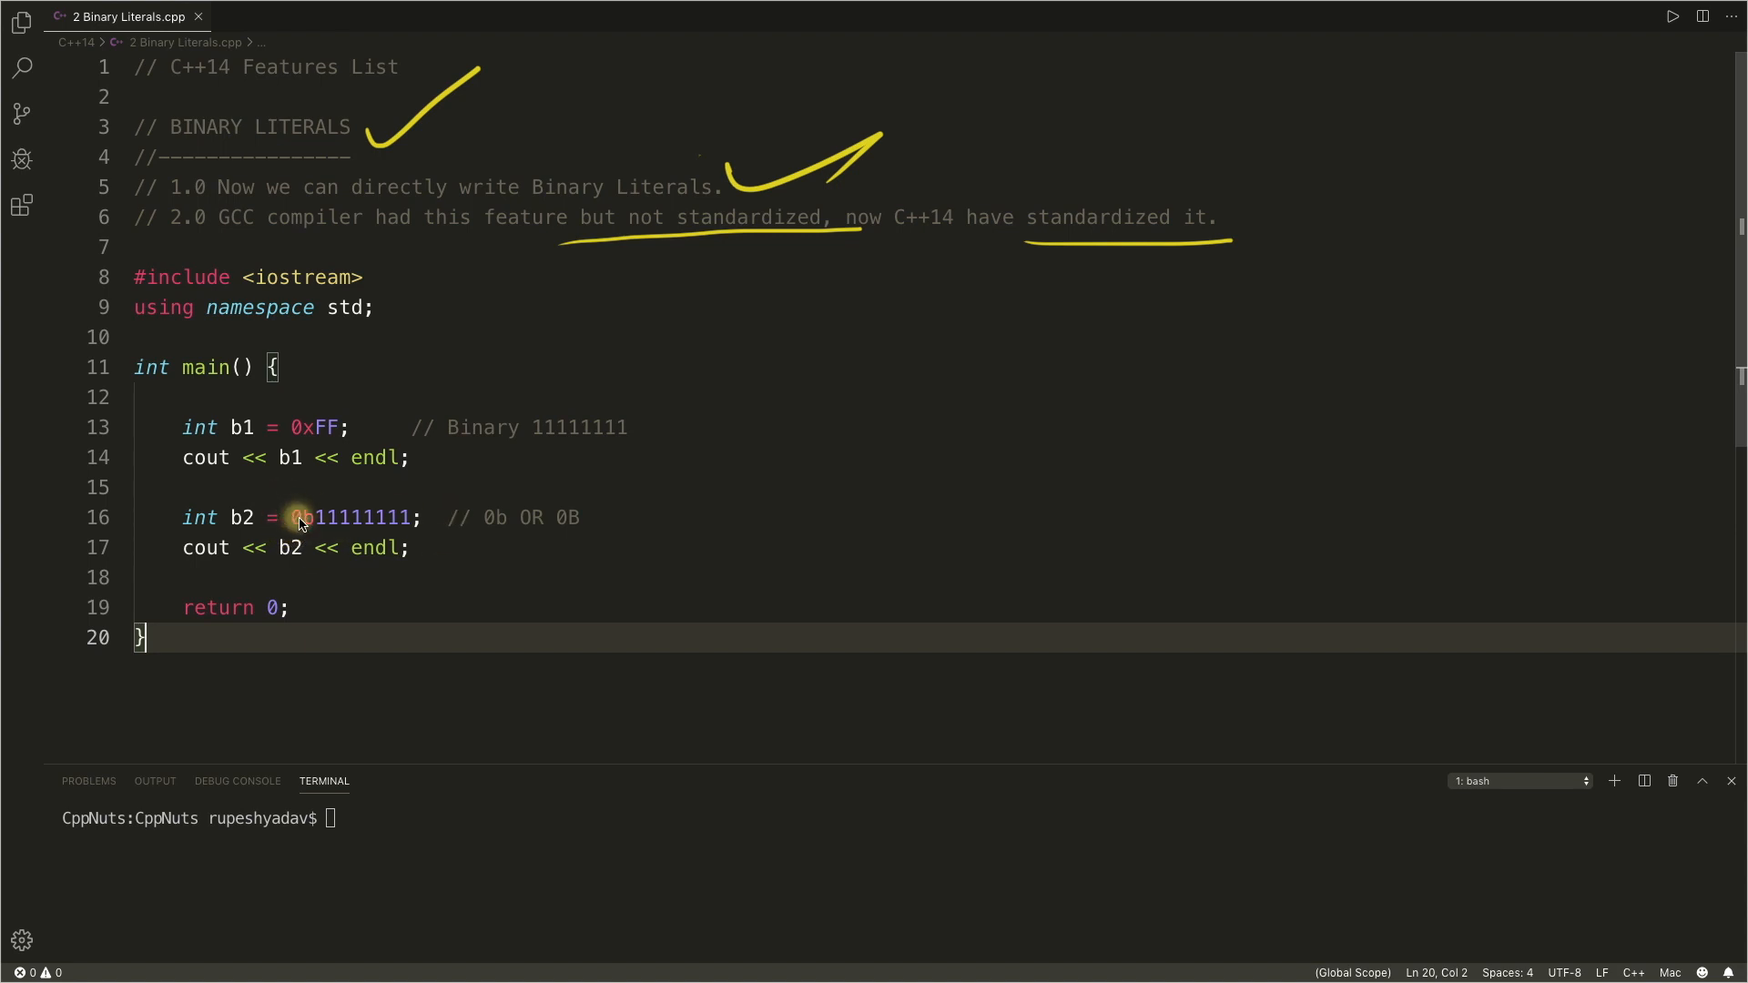
mouse_move(308, 504)
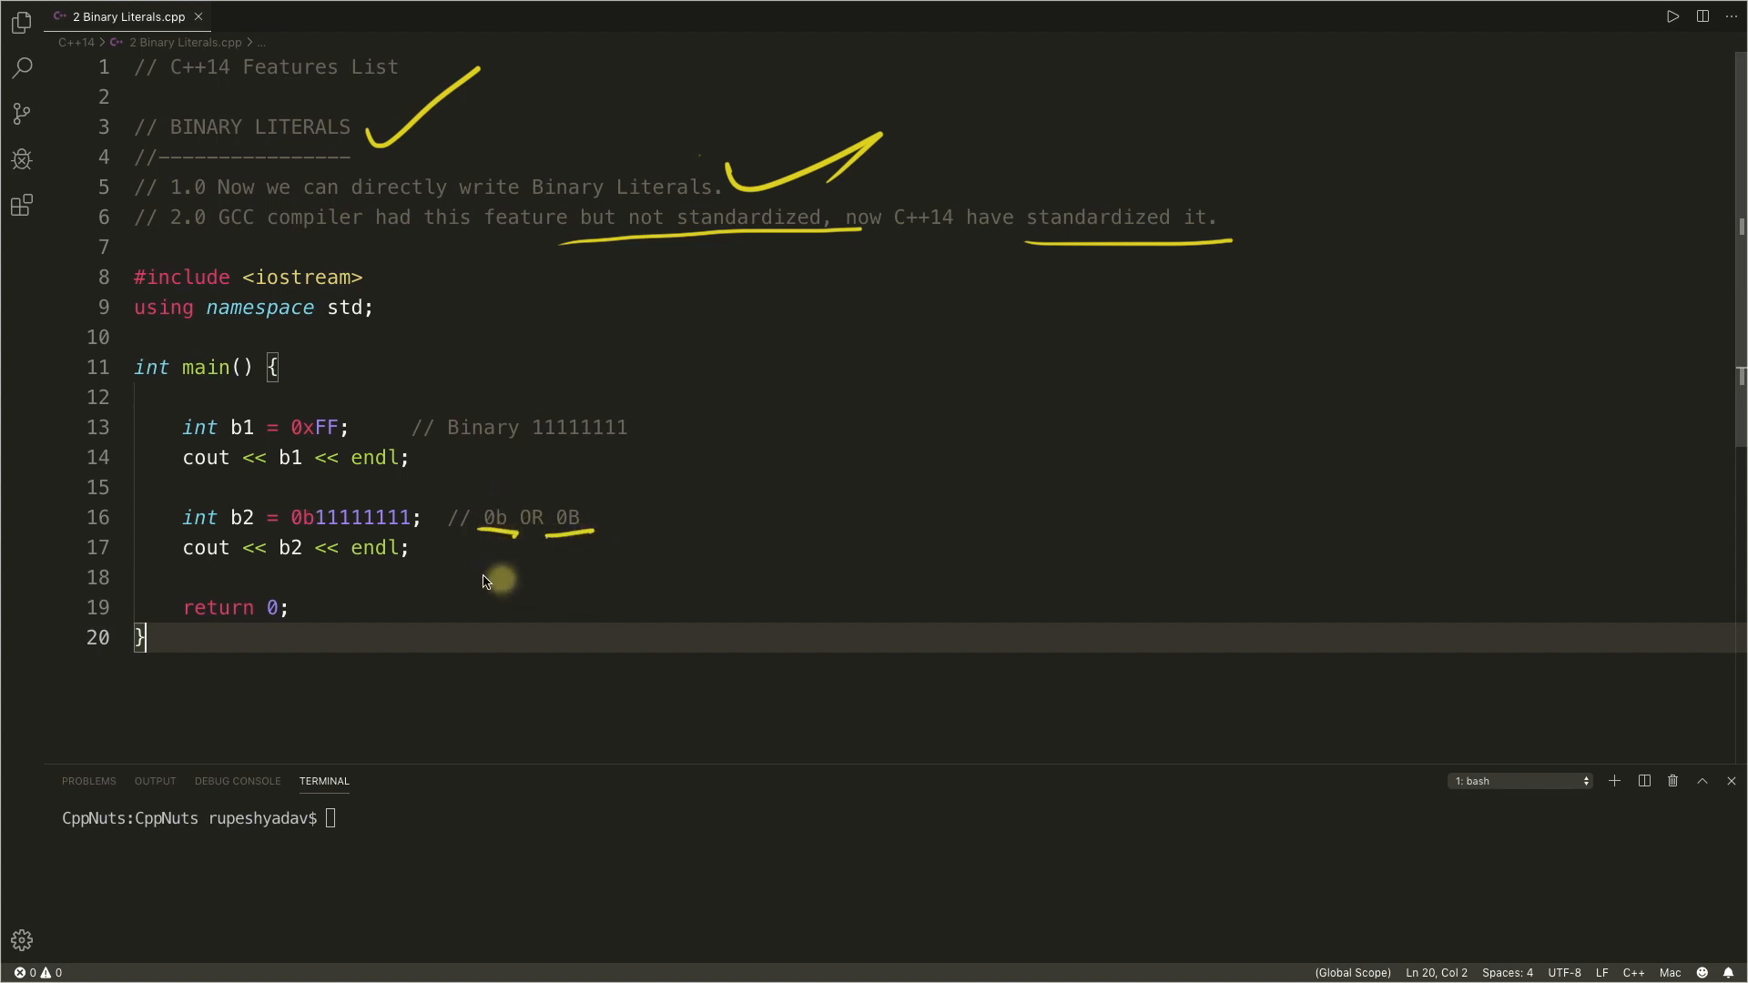
mouse_move(317, 539)
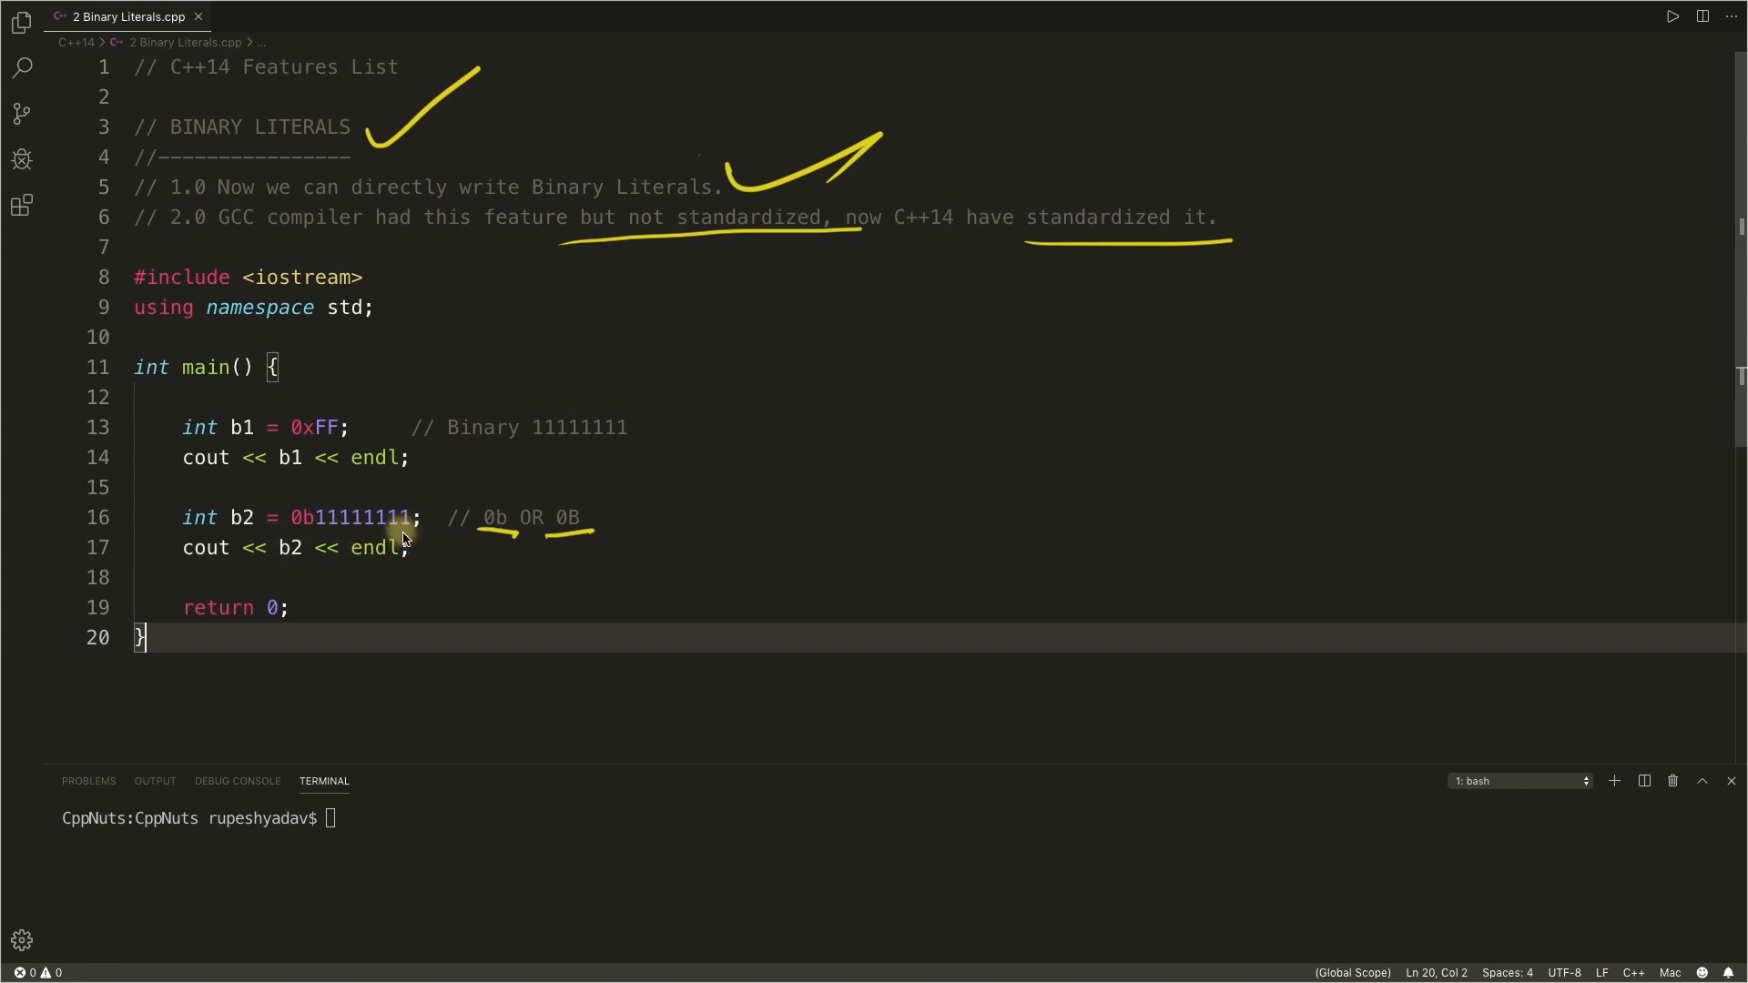
mouse_move(363, 457)
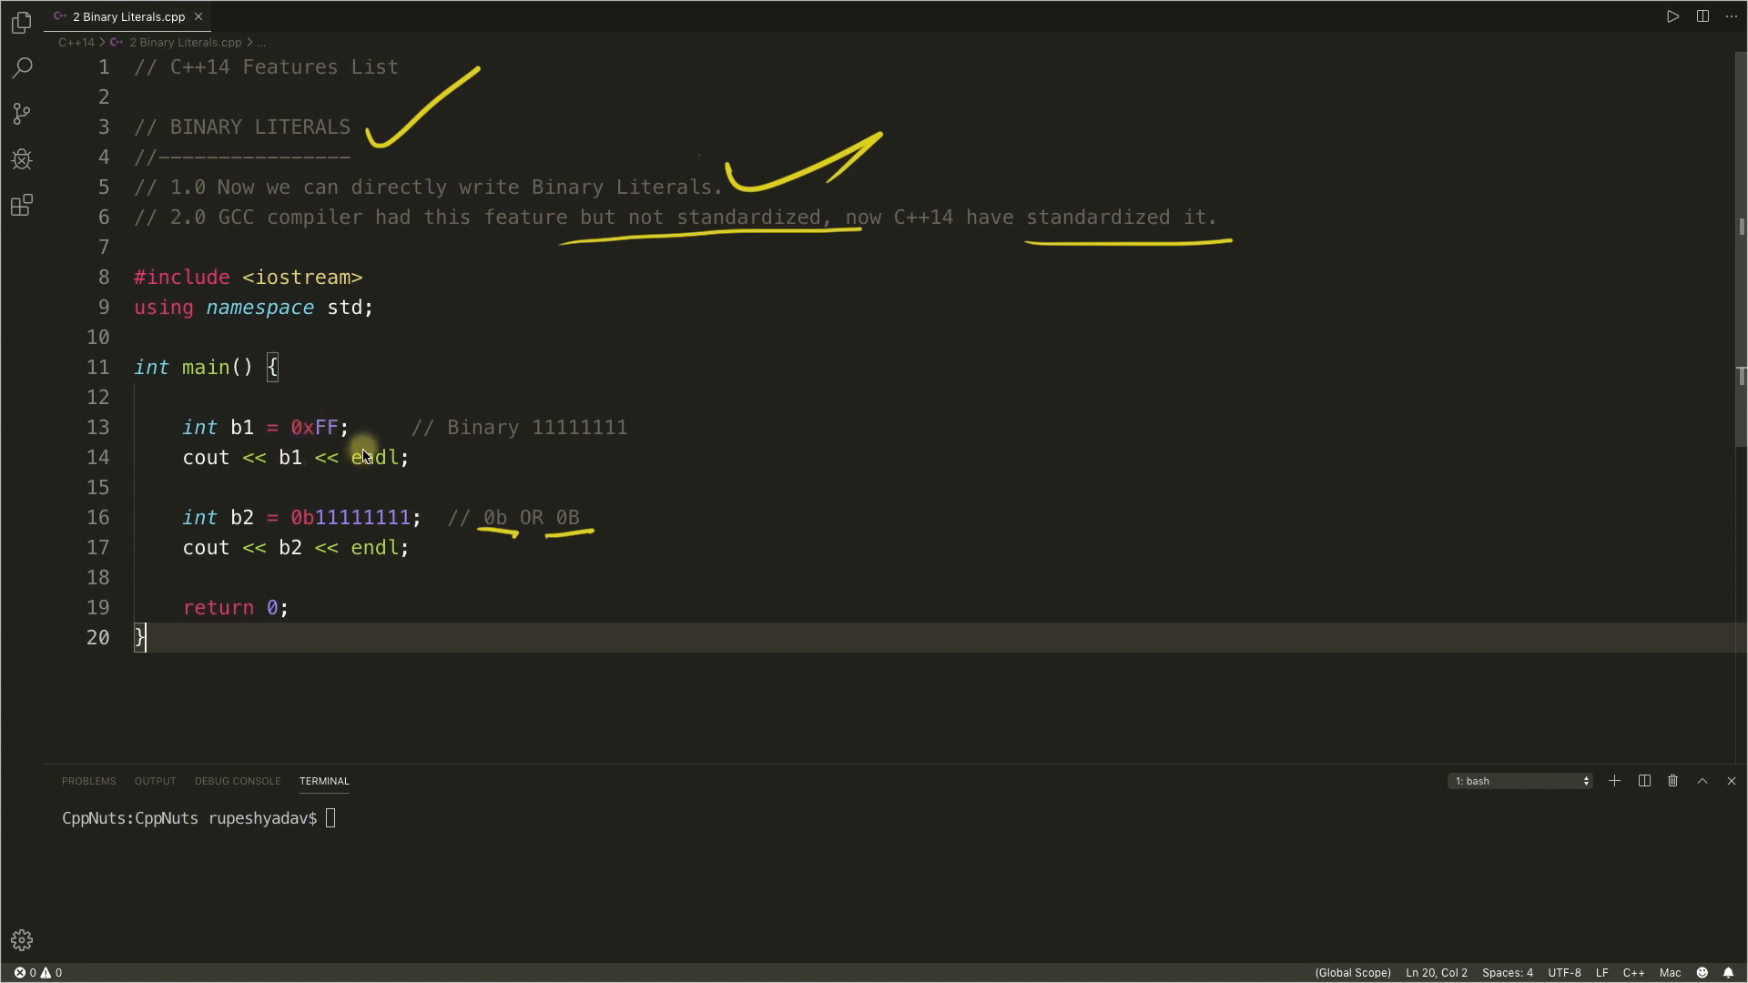
mouse_move(390, 538)
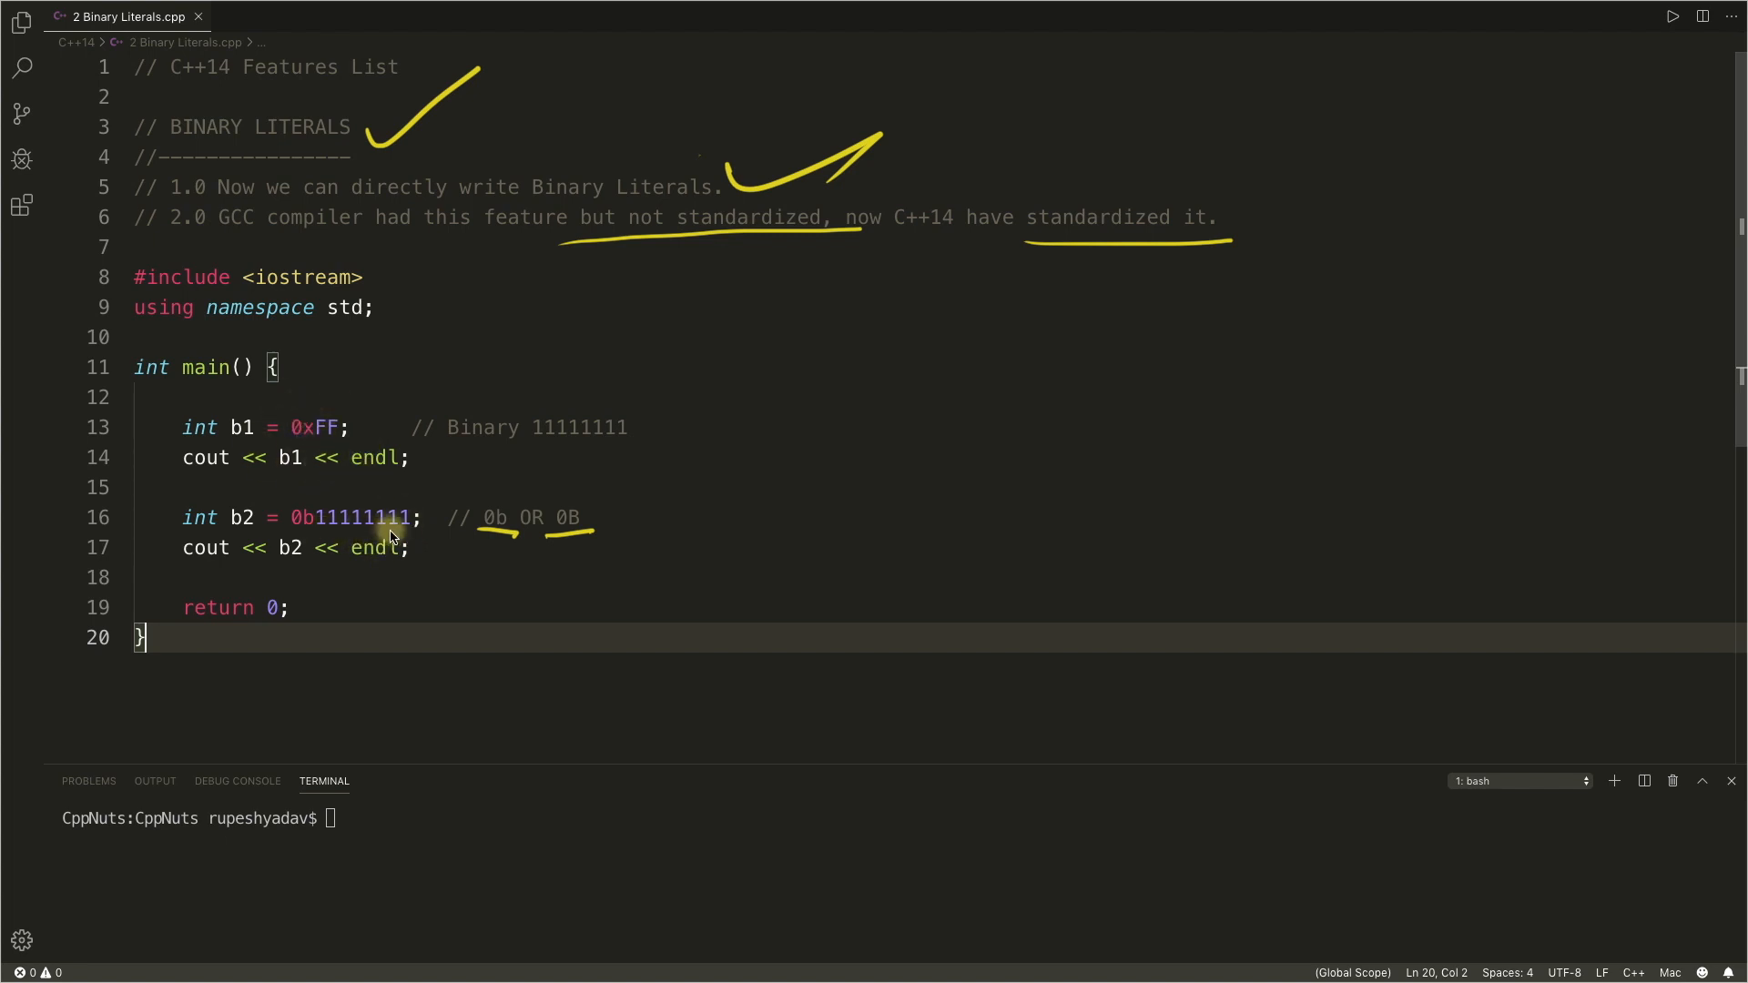
mouse_move(328, 445)
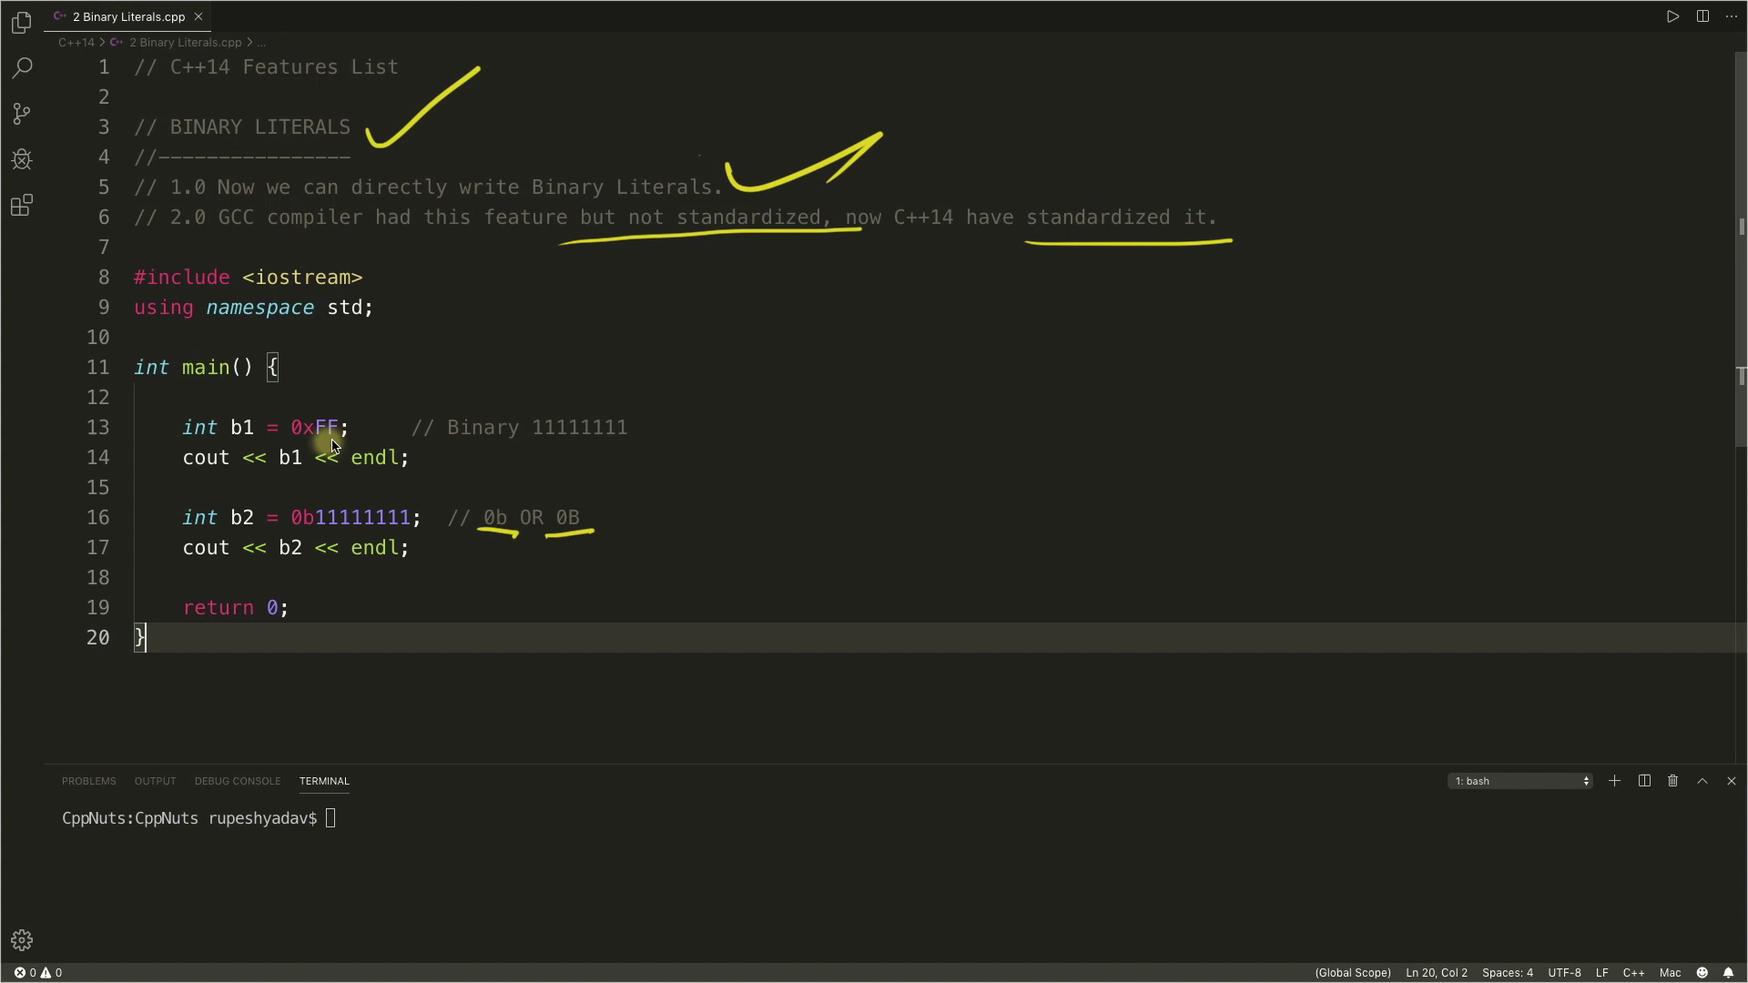
mouse_move(526, 437)
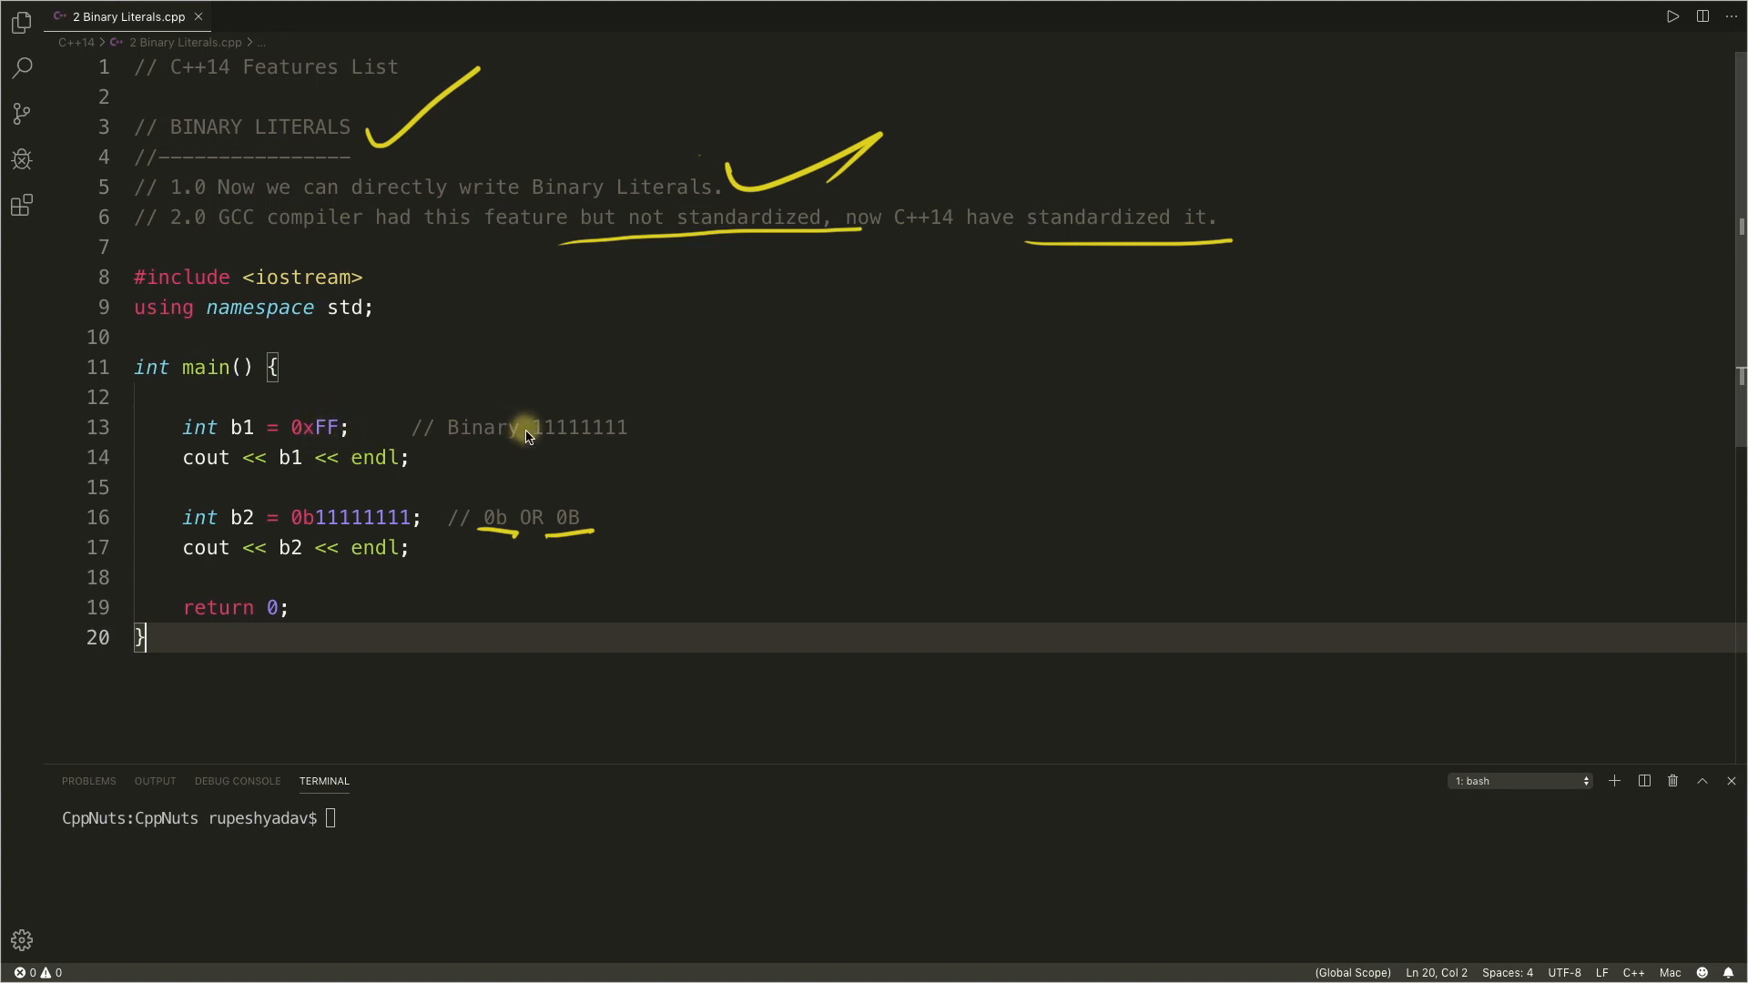
mouse_move(637, 437)
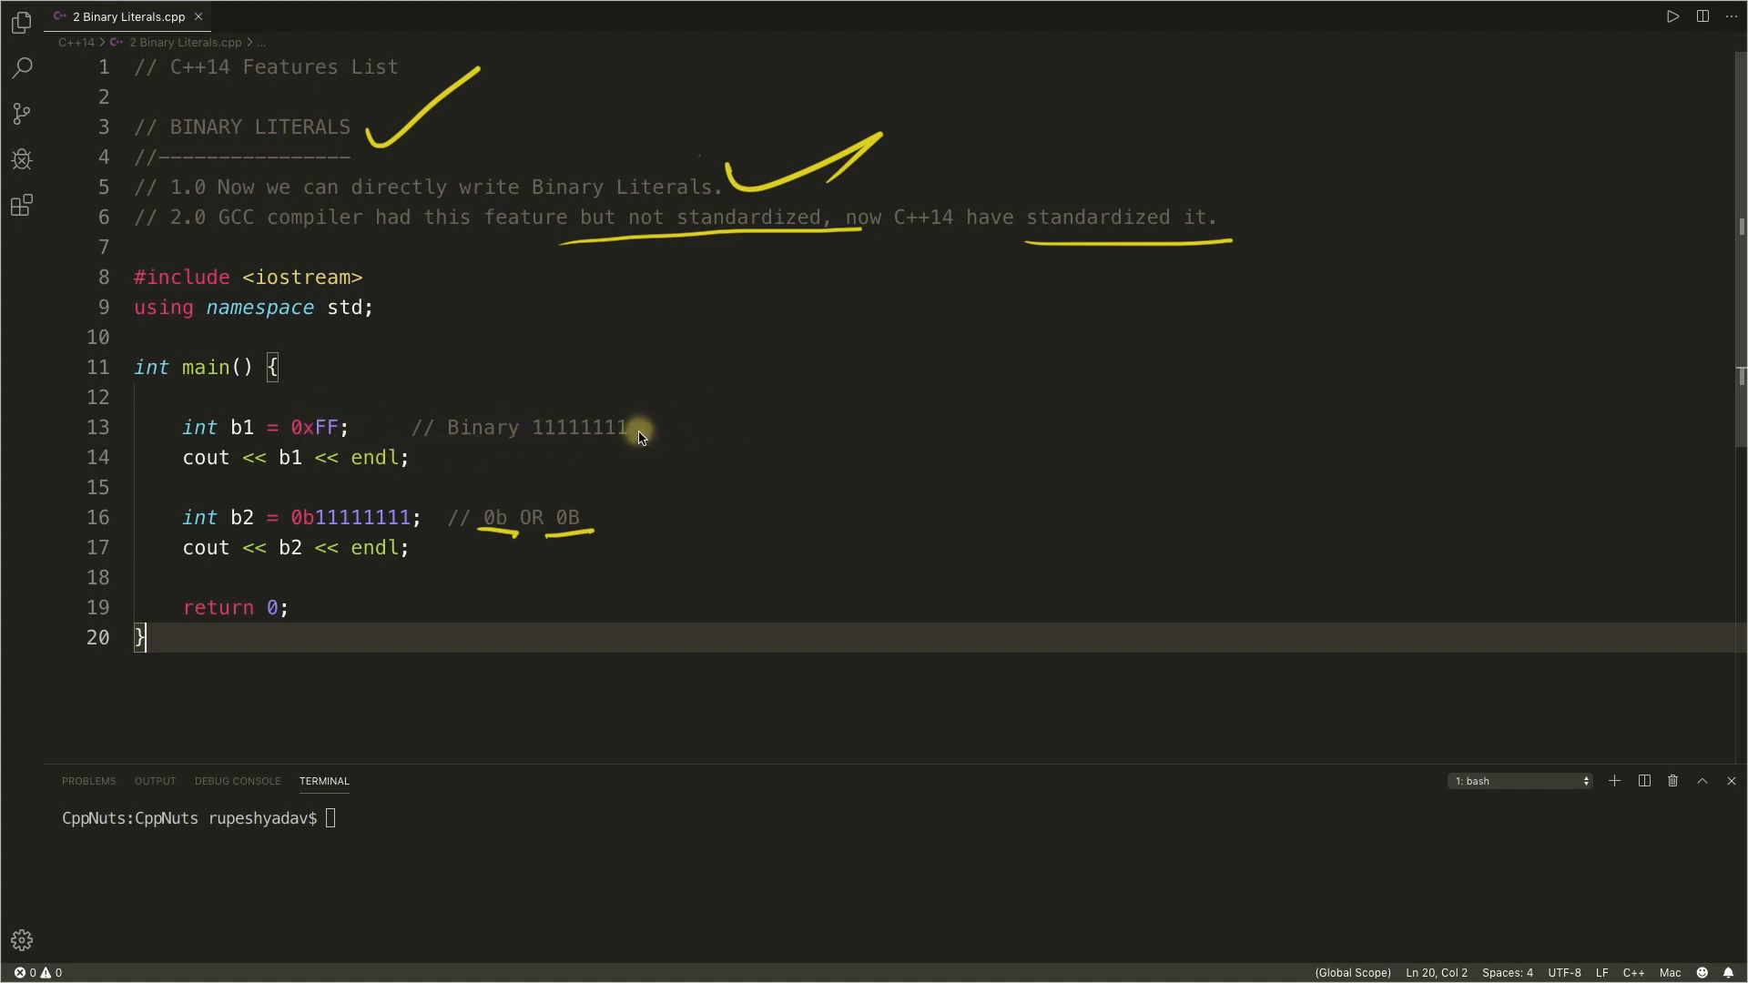
drag(635, 446, 719, 395)
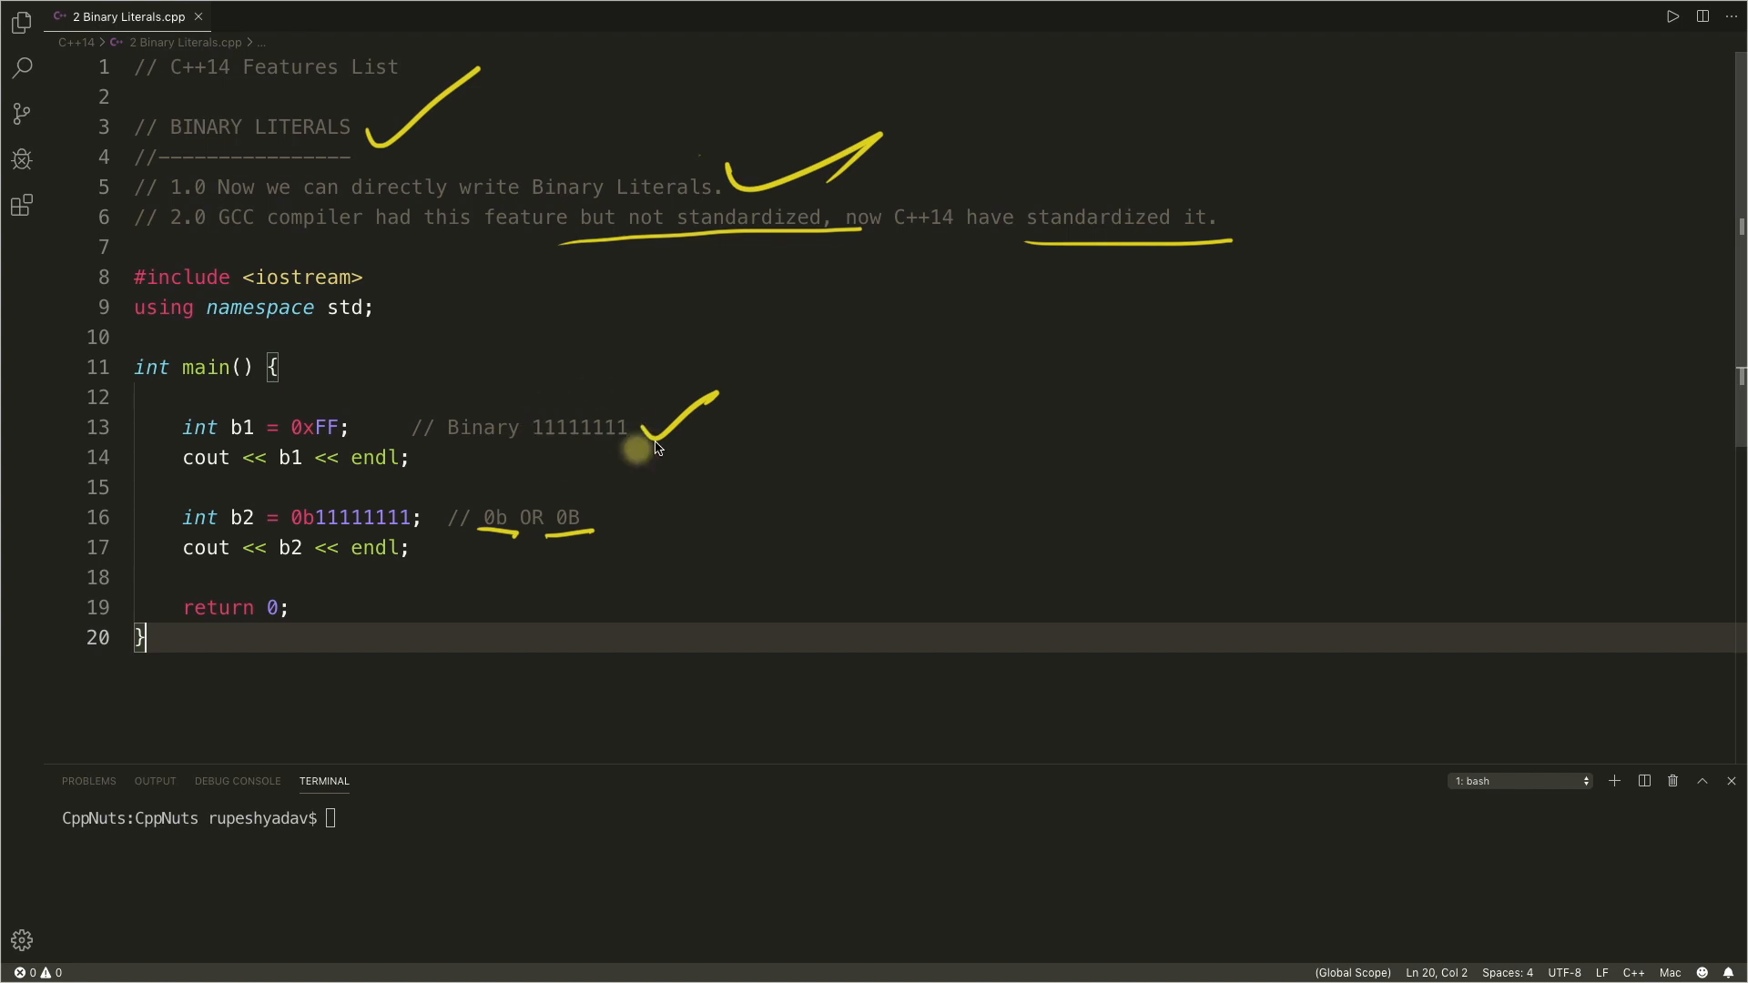
mouse_move(317, 528)
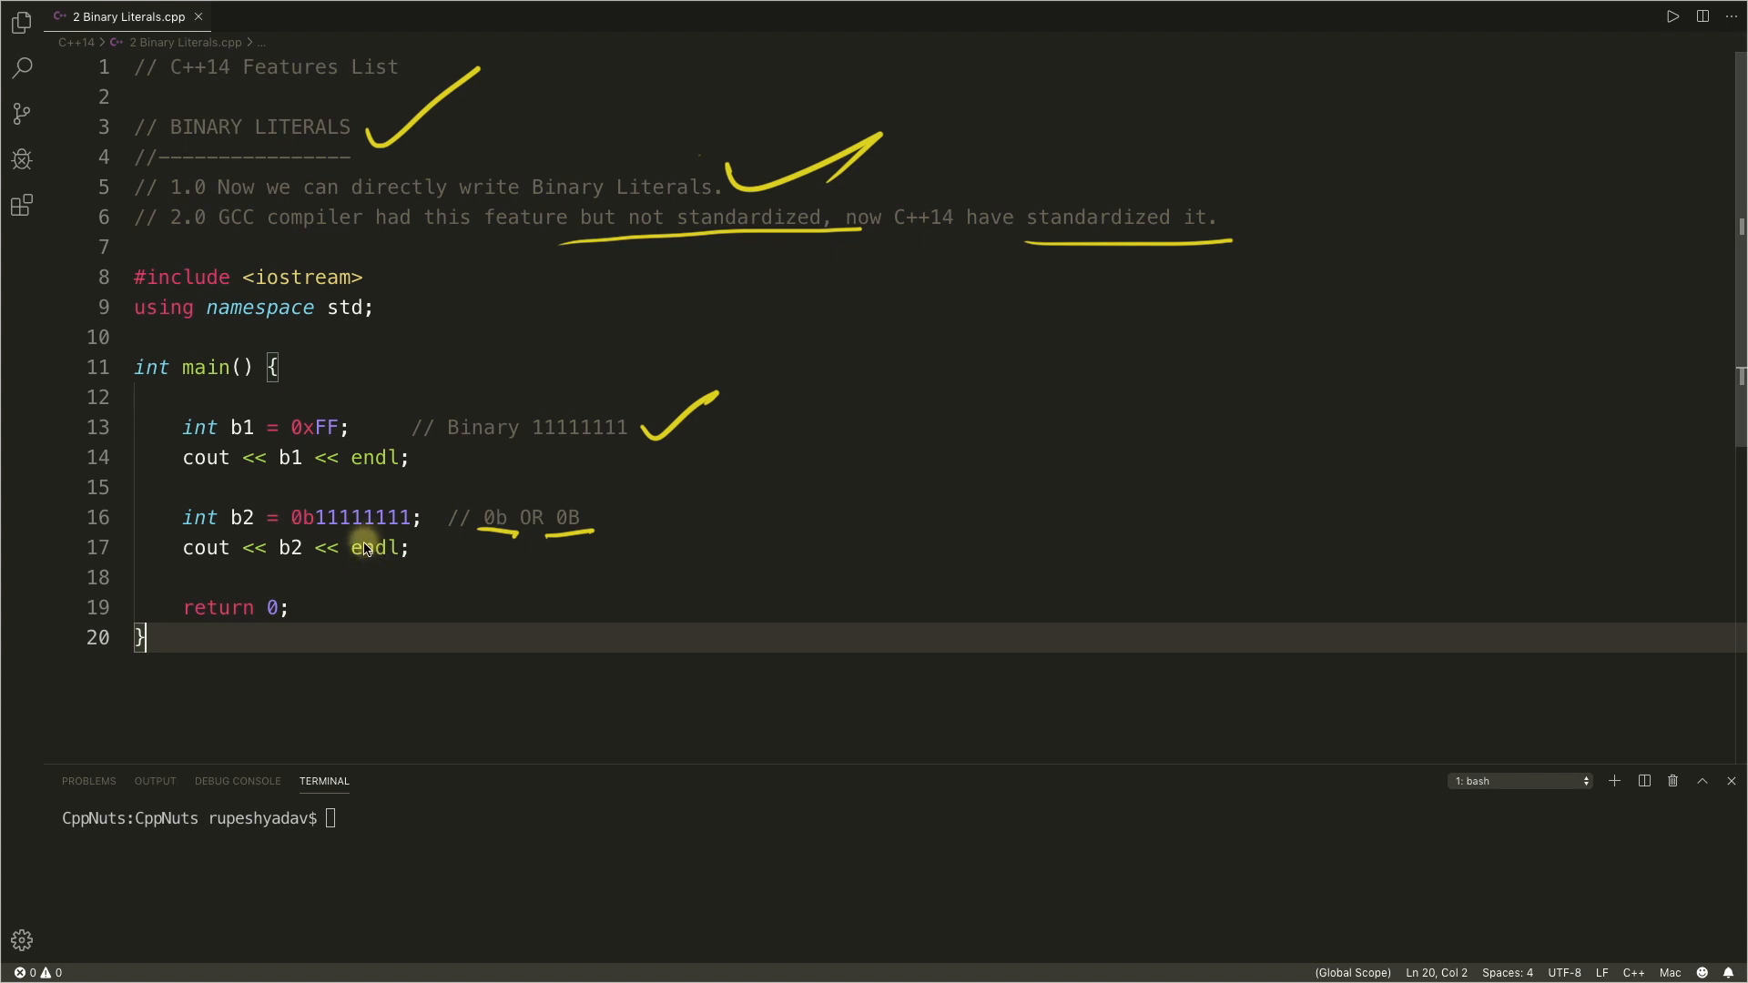
mouse_move(400, 484)
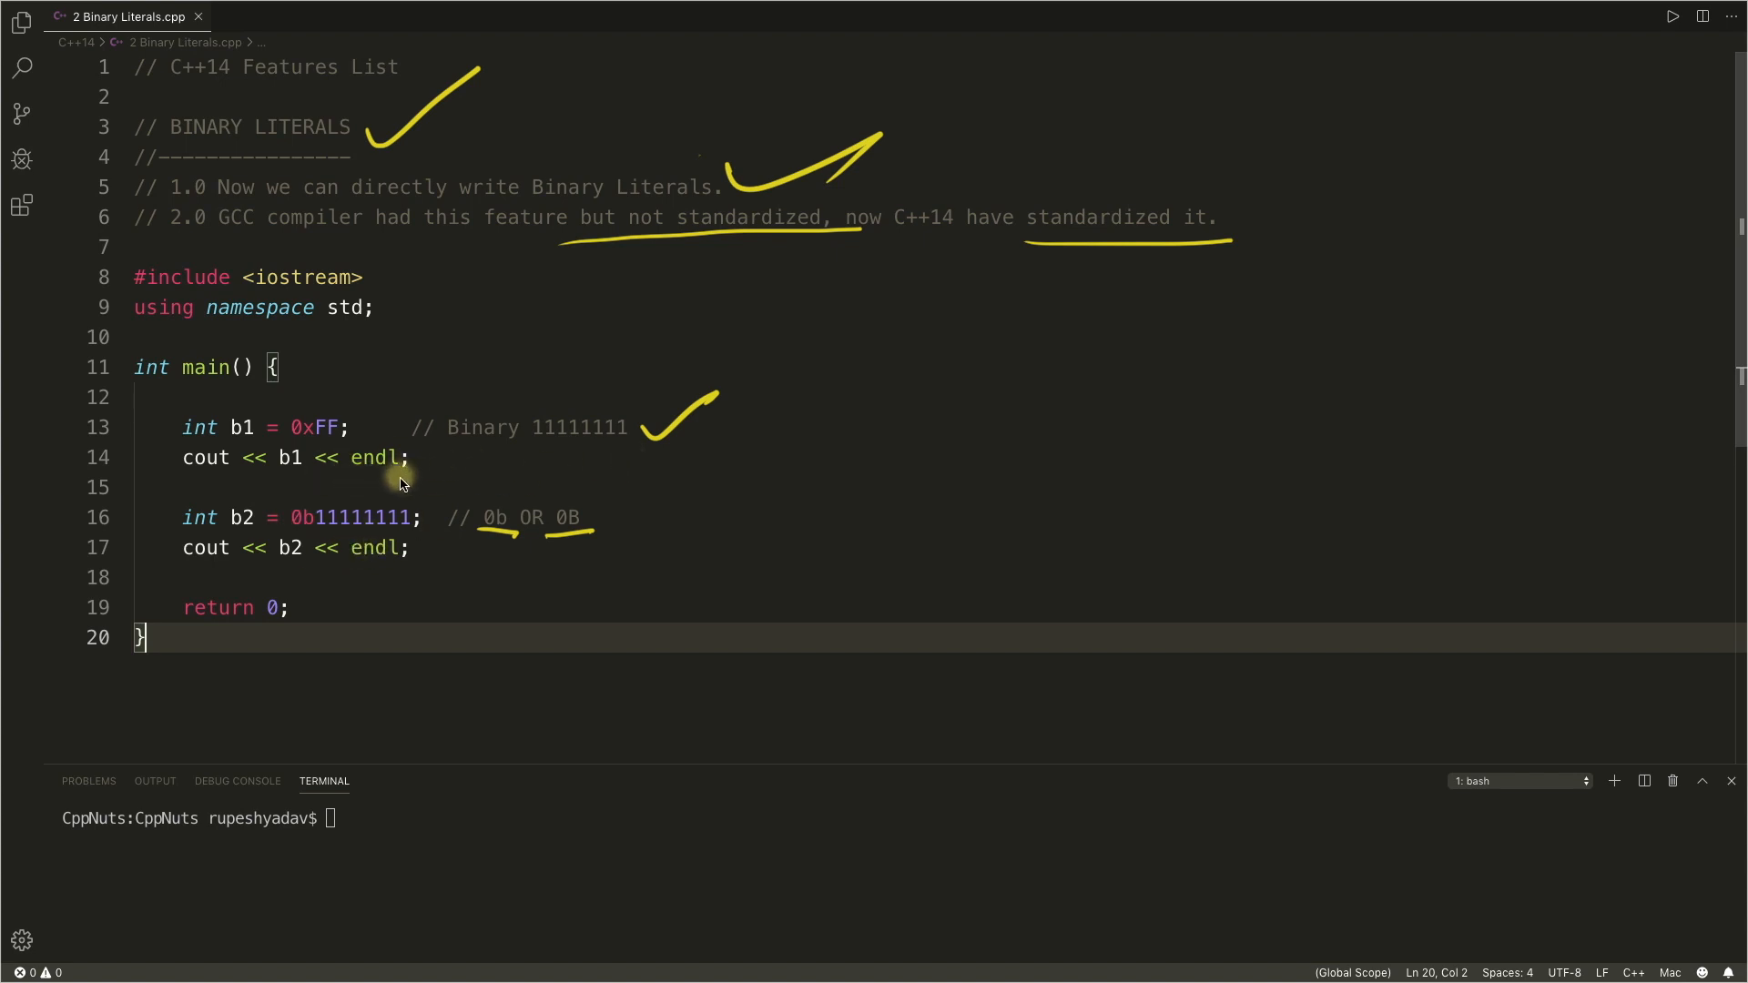
mouse_move(453, 473)
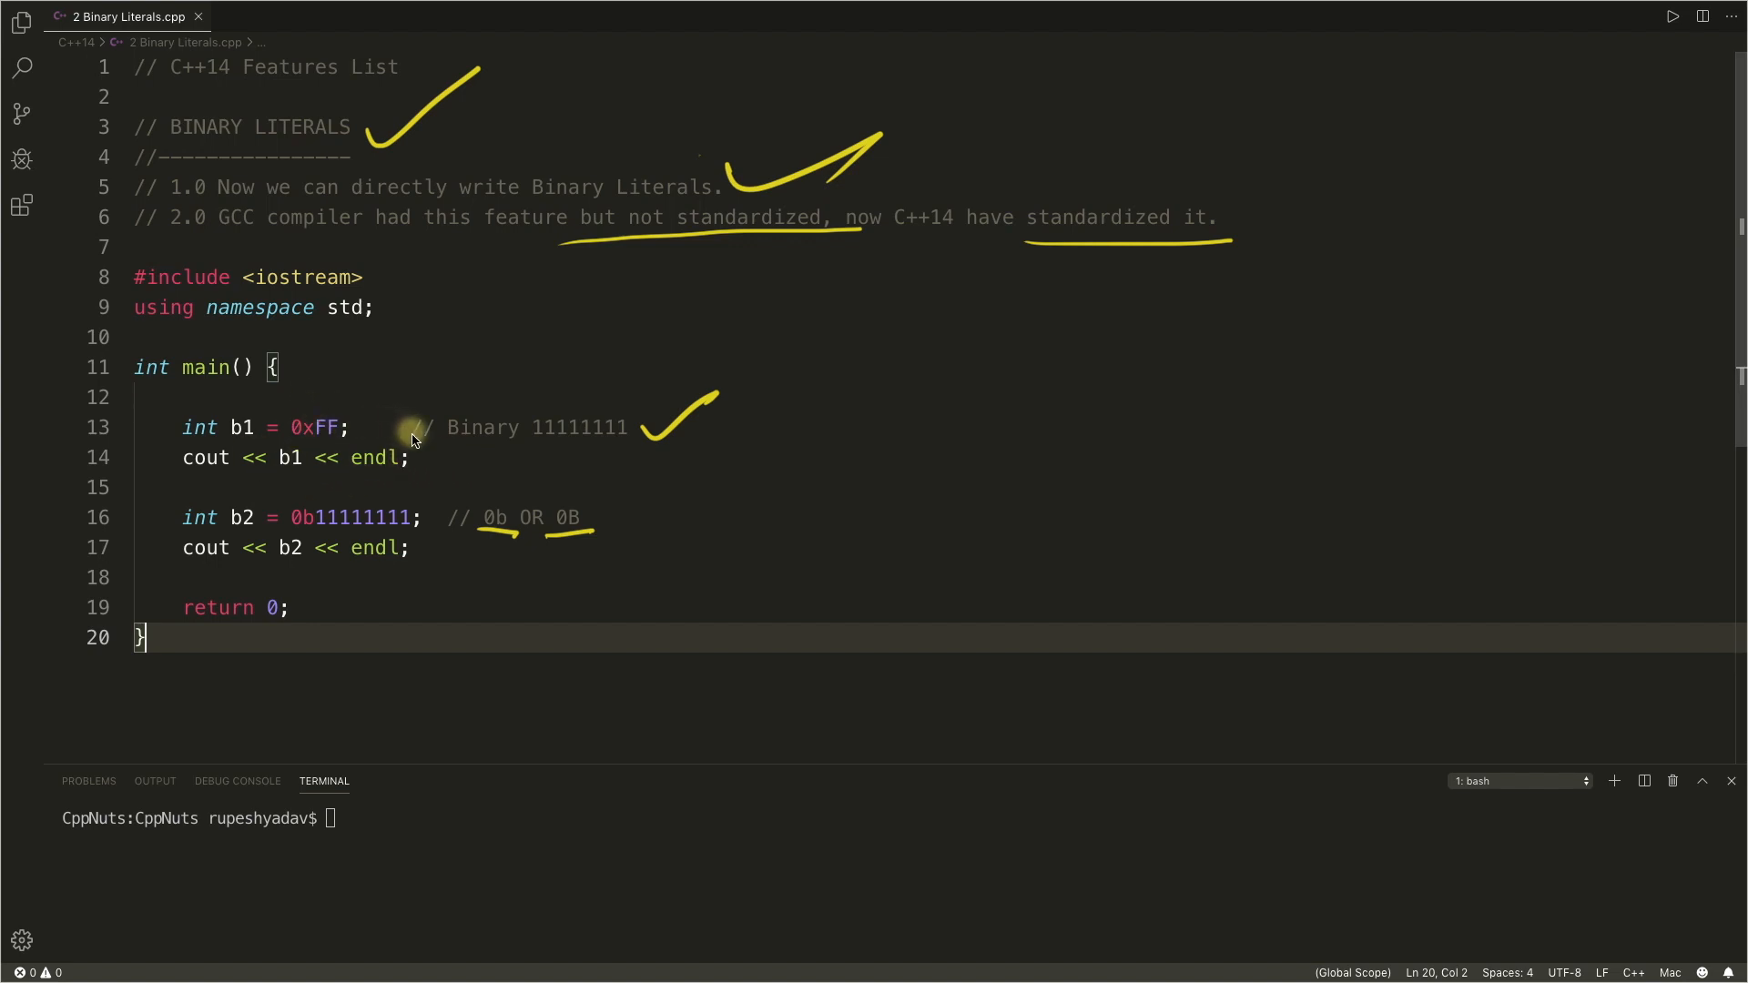
mouse_move(353, 528)
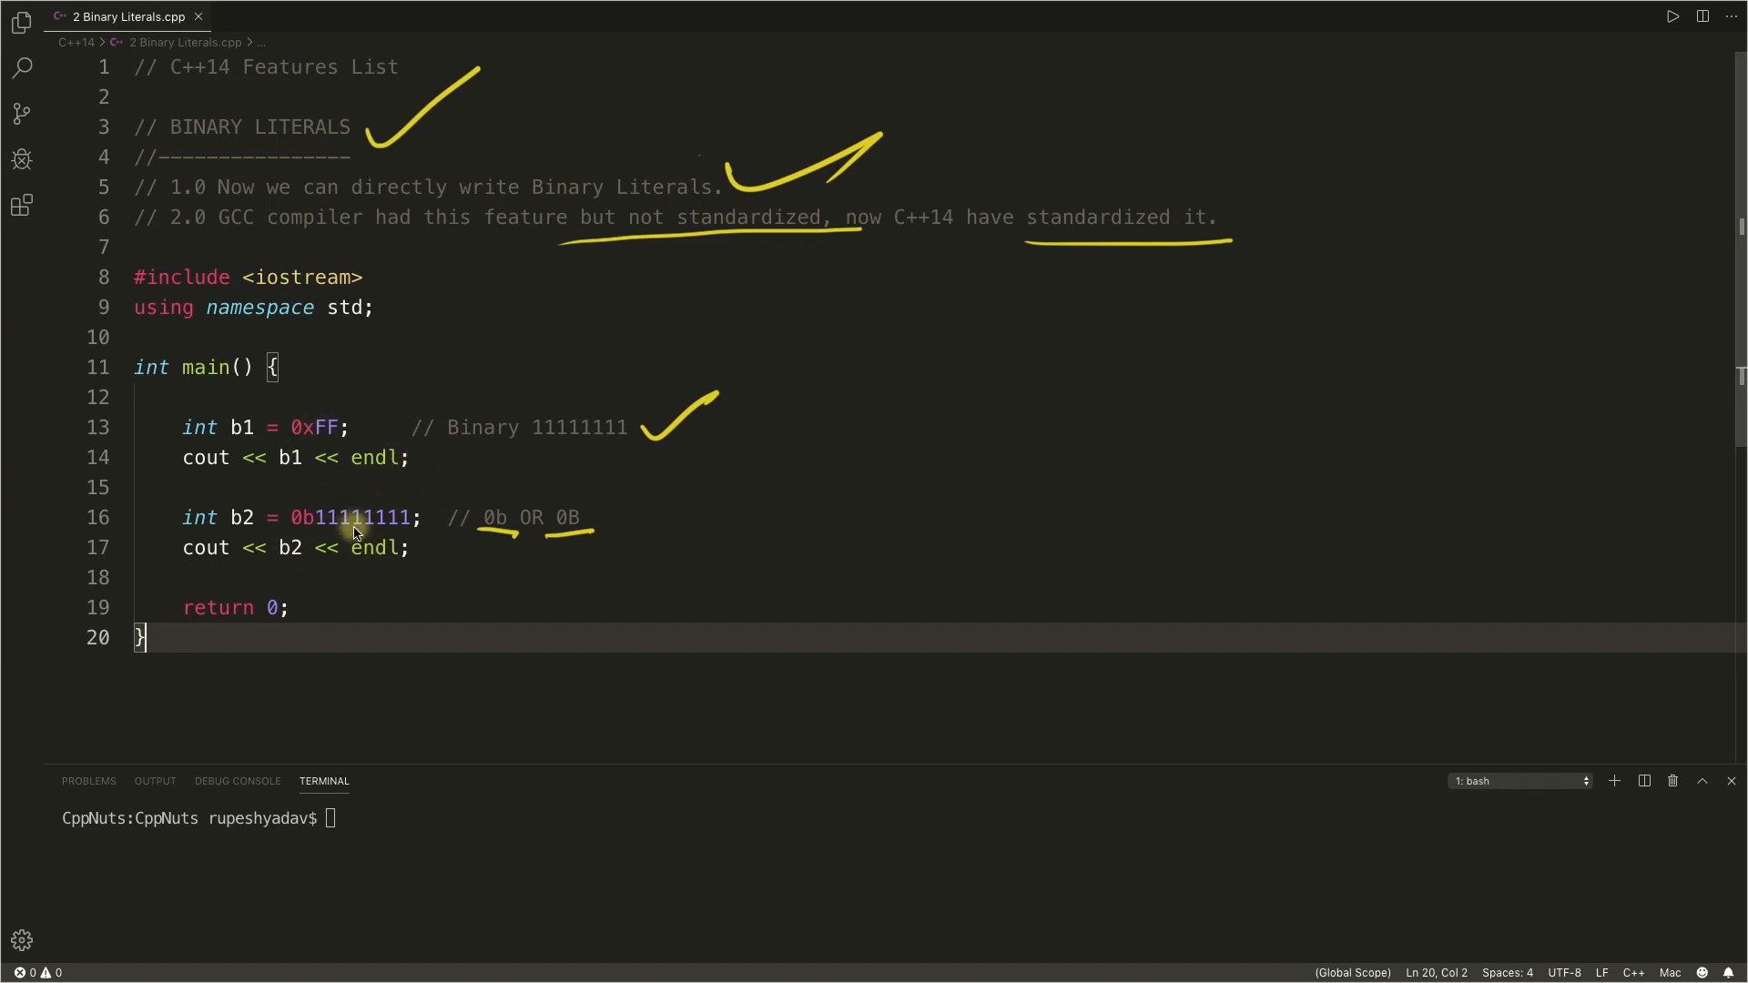
mouse_move(925, 422)
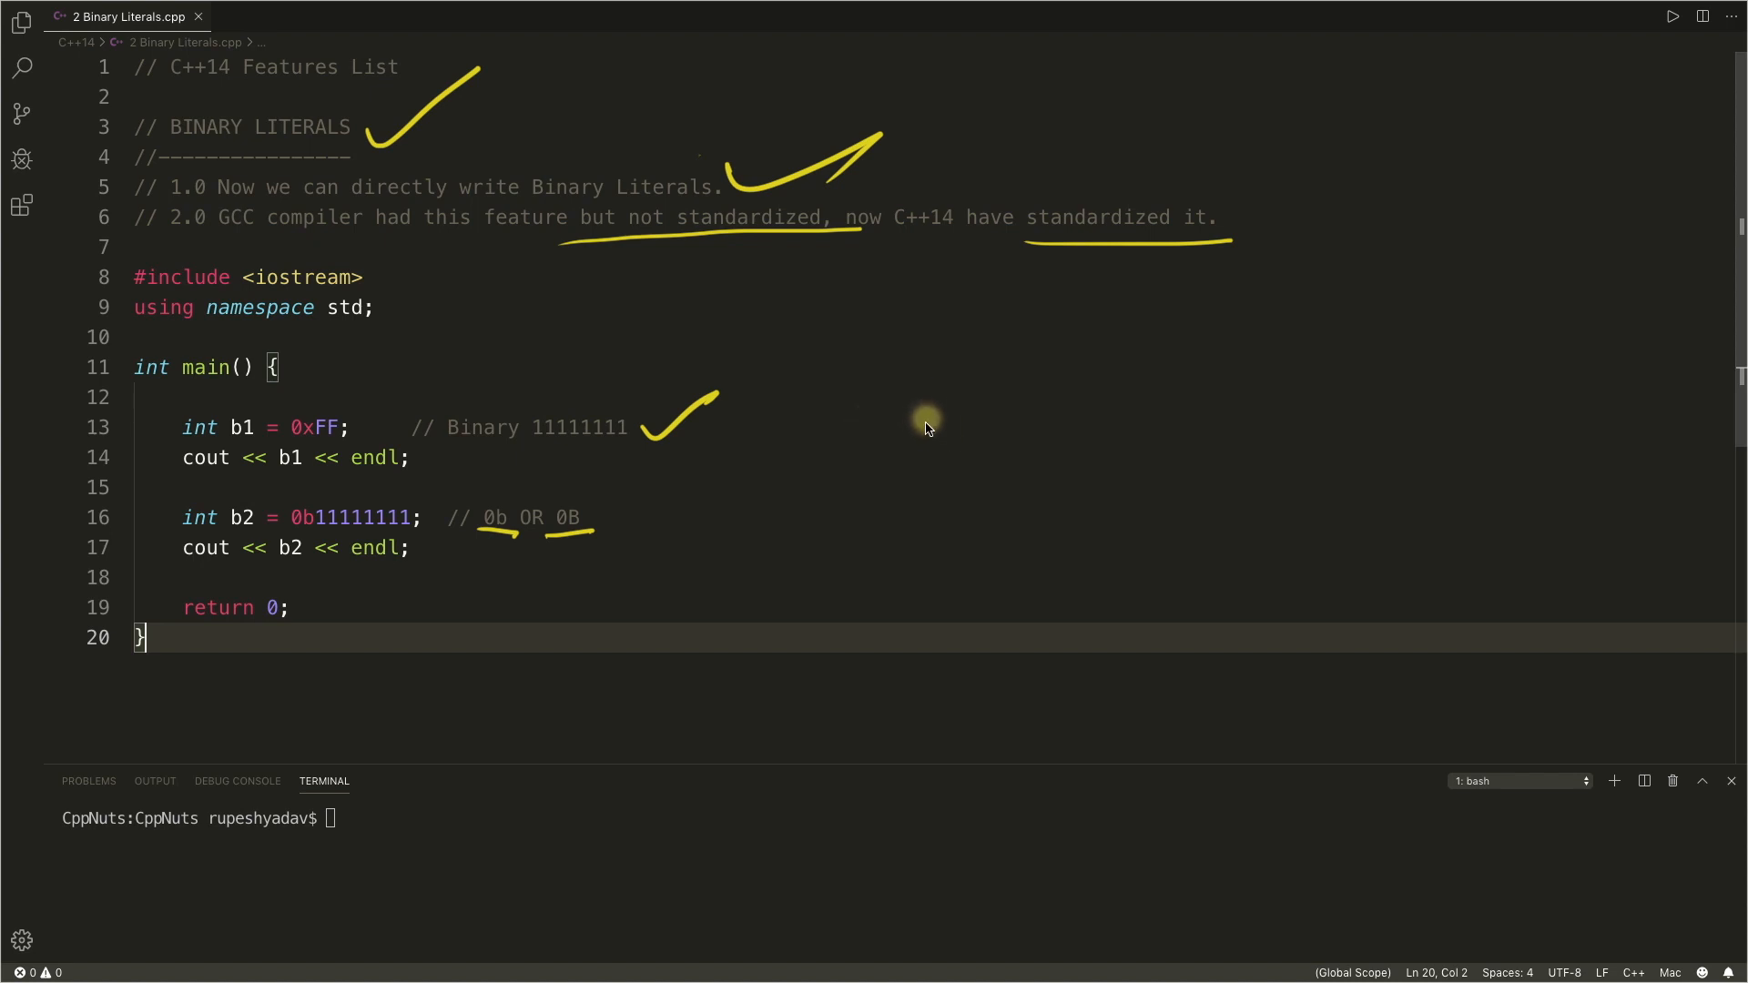
mouse_move(994, 372)
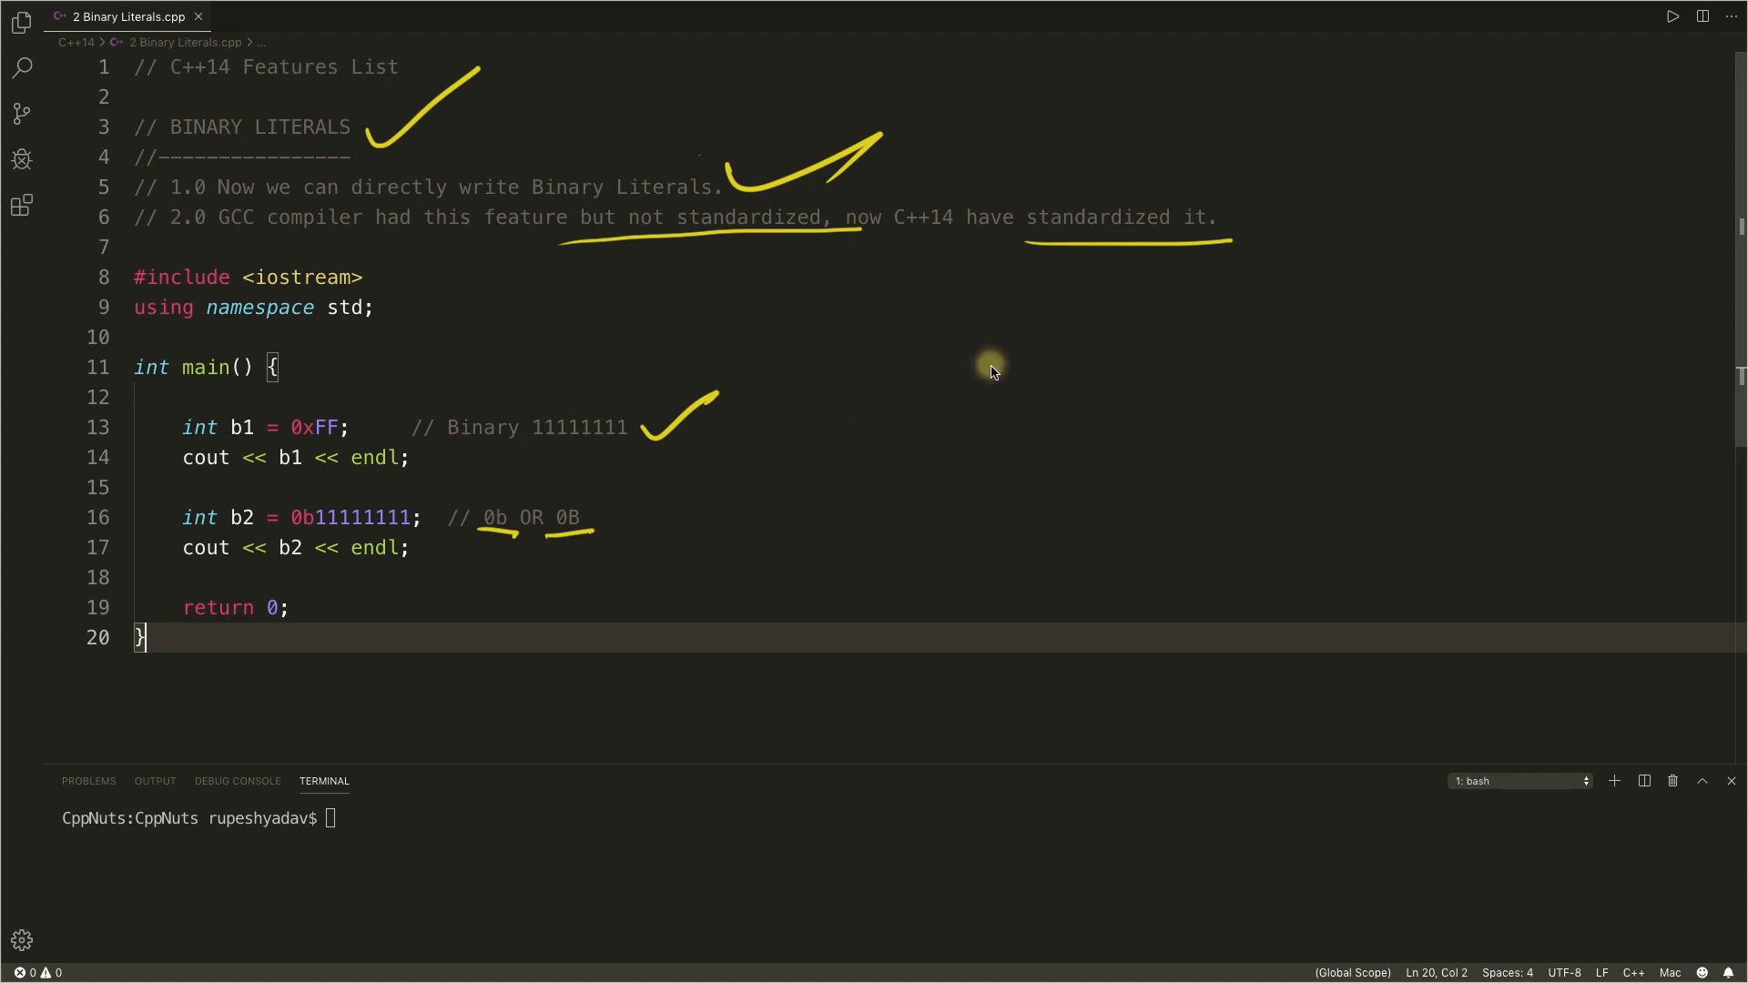
mouse_move(1091, 379)
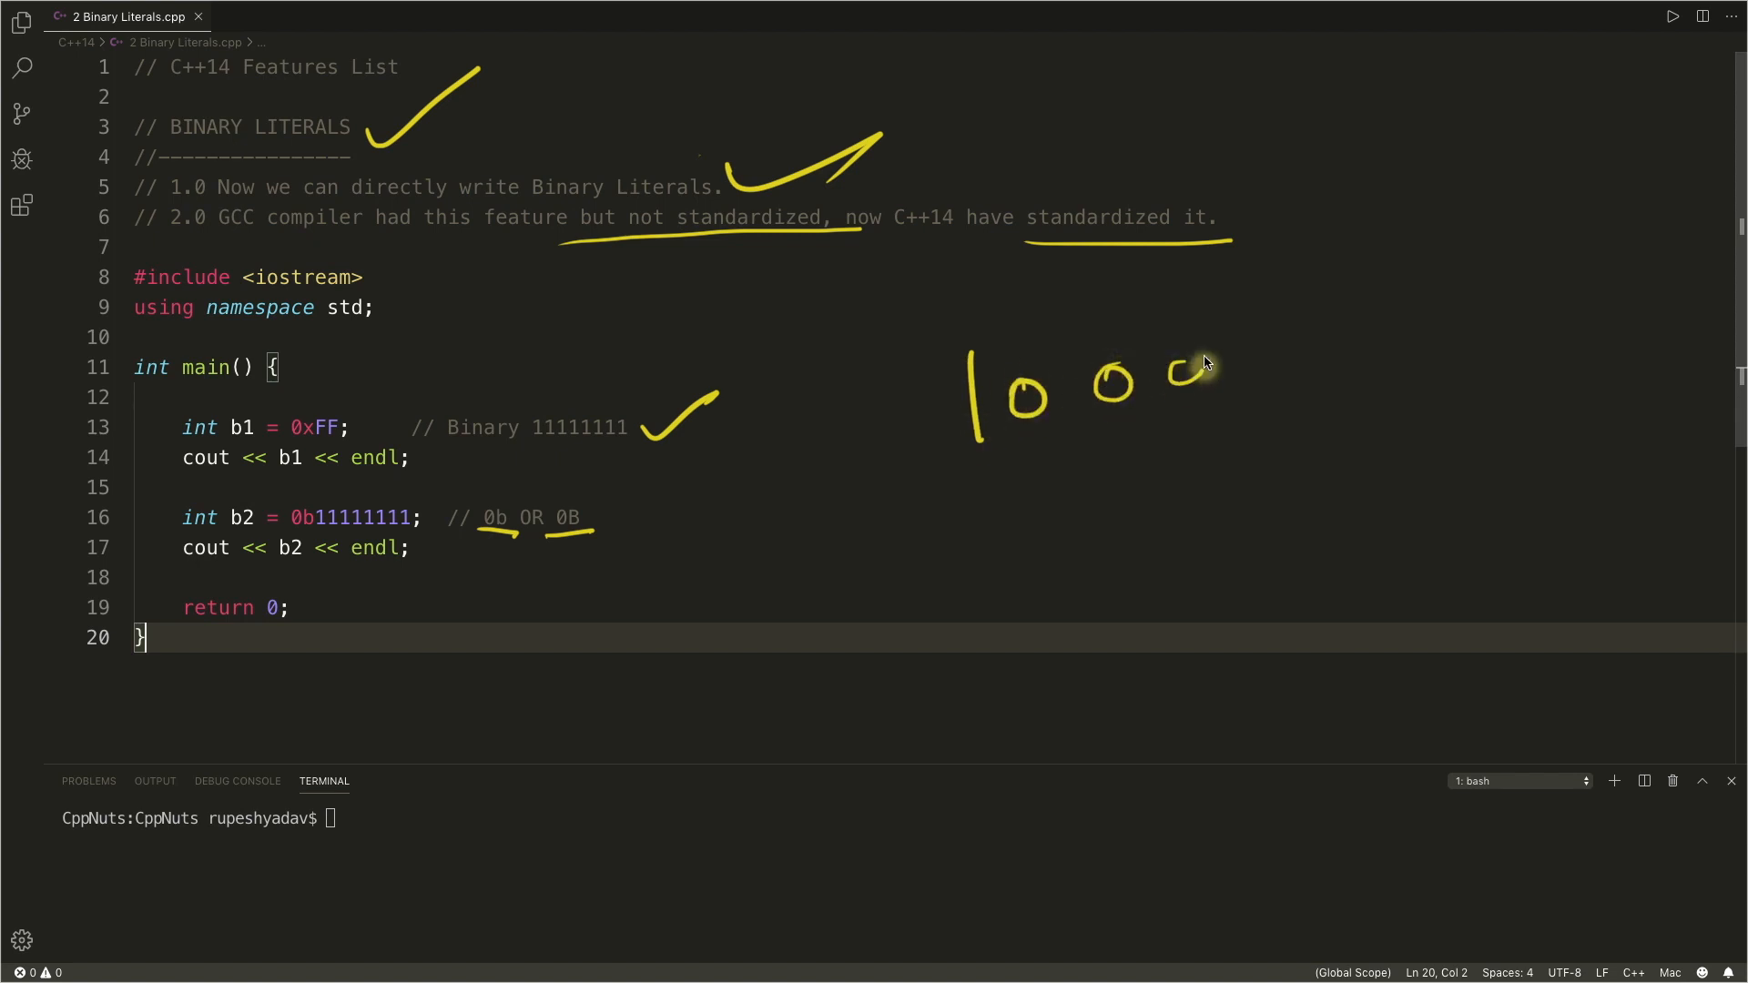
Step: Sketch 1'000'000 beside main and 0b0001'0001 below the code, underlining the 0b prefix
drag(1203, 378, 1449, 324)
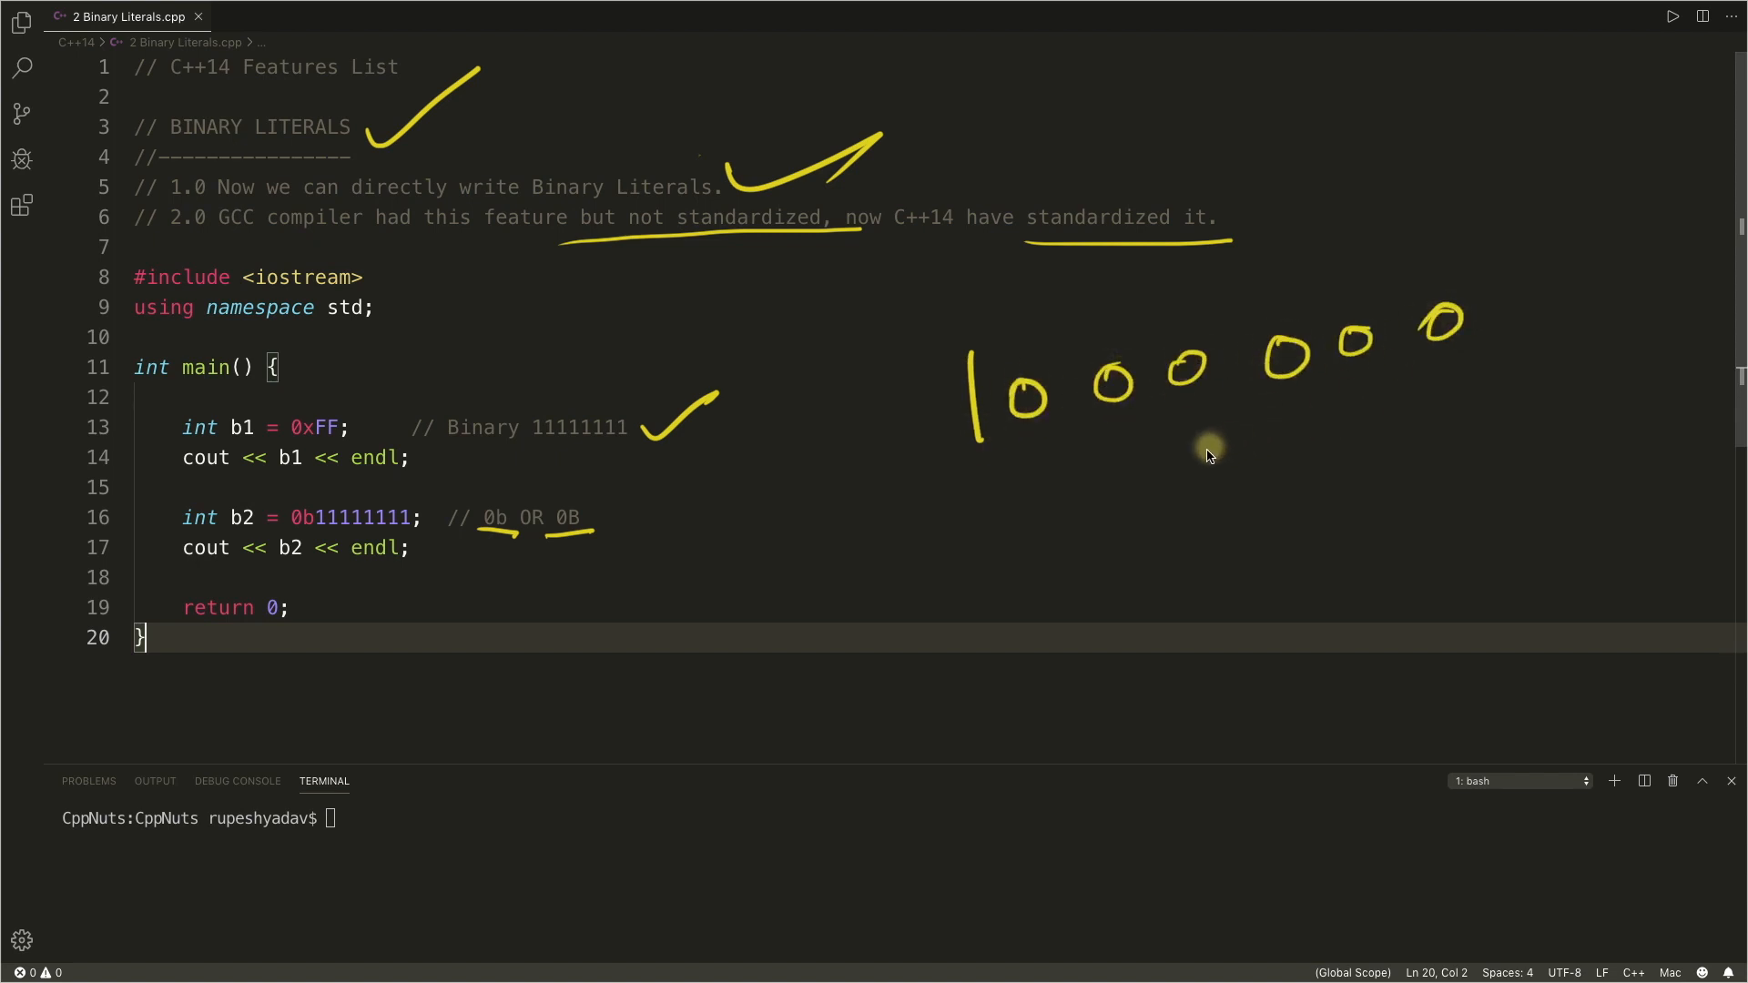
mouse_move(1231, 319)
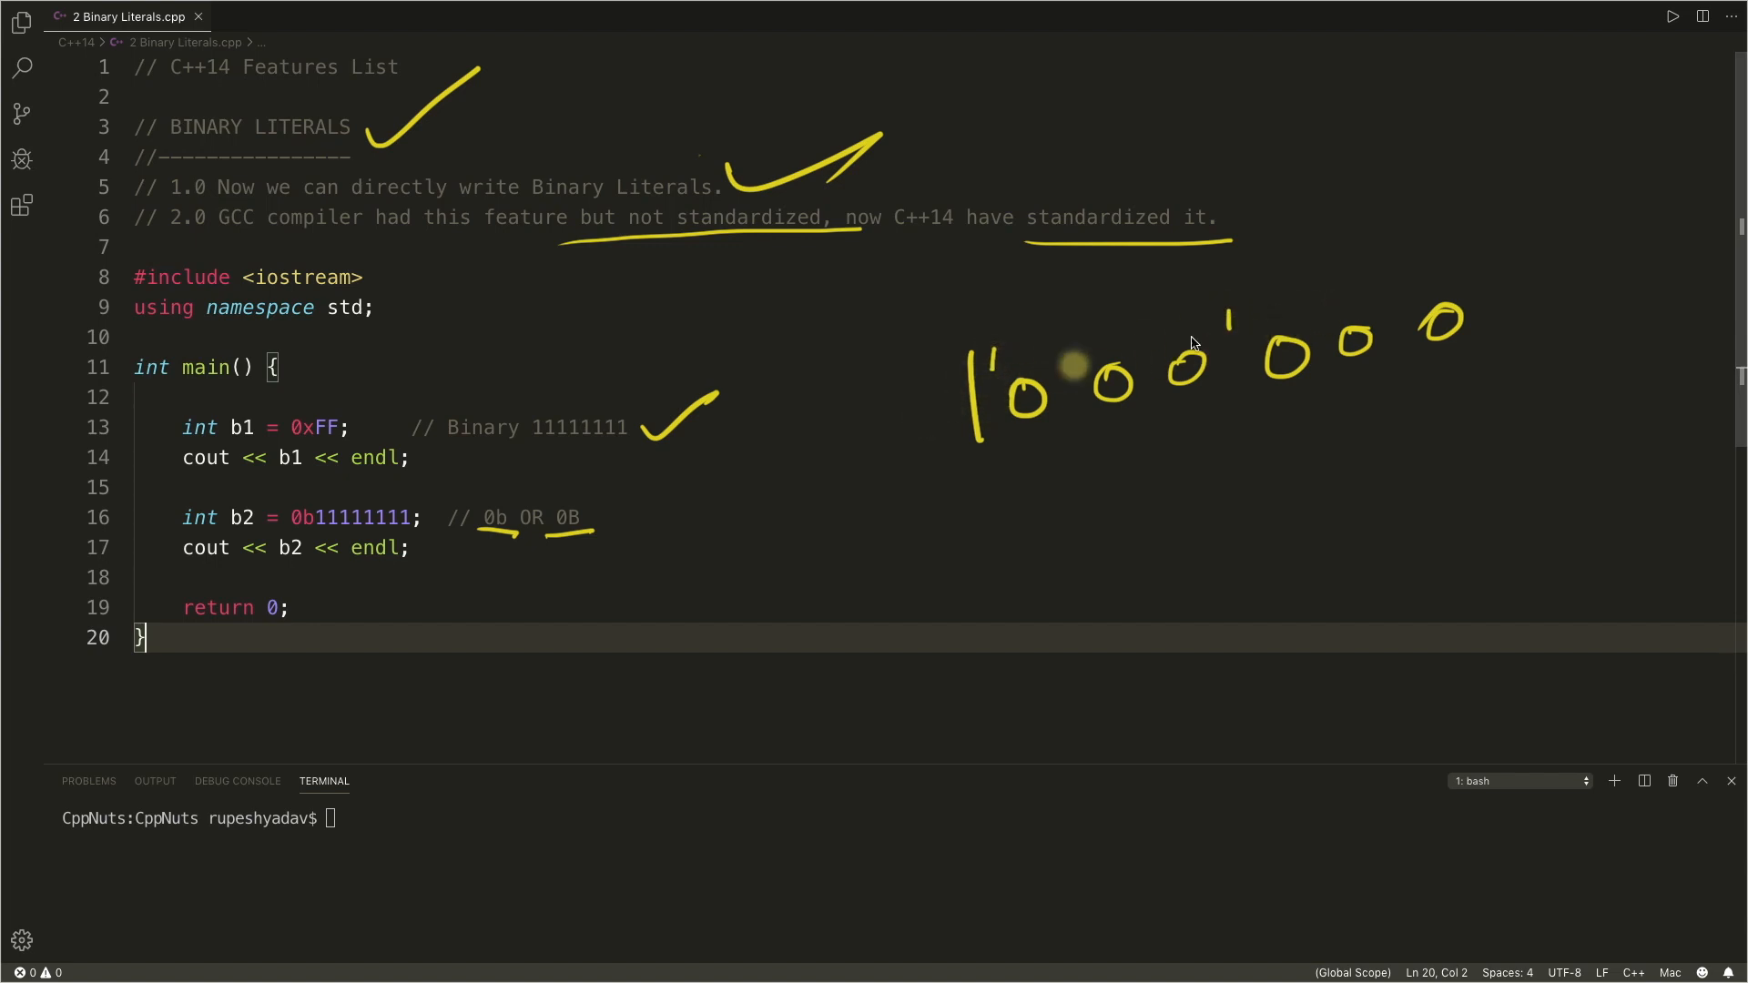
mouse_move(1382, 308)
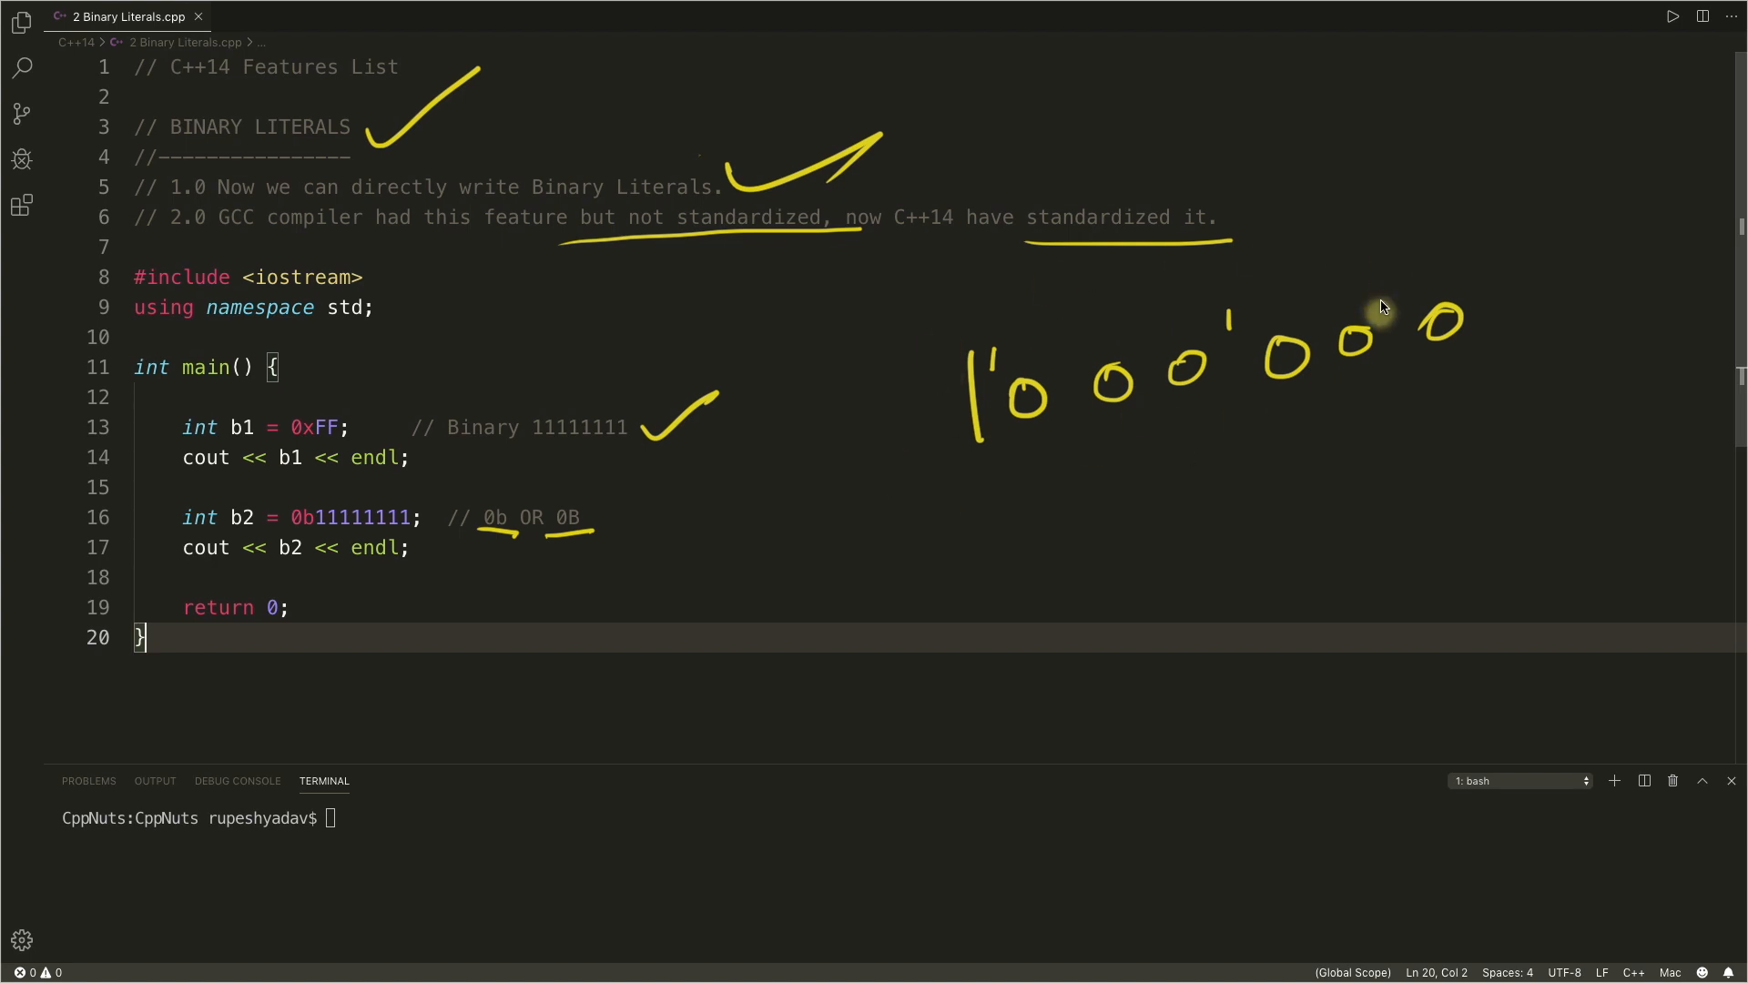
mouse_move(1002, 442)
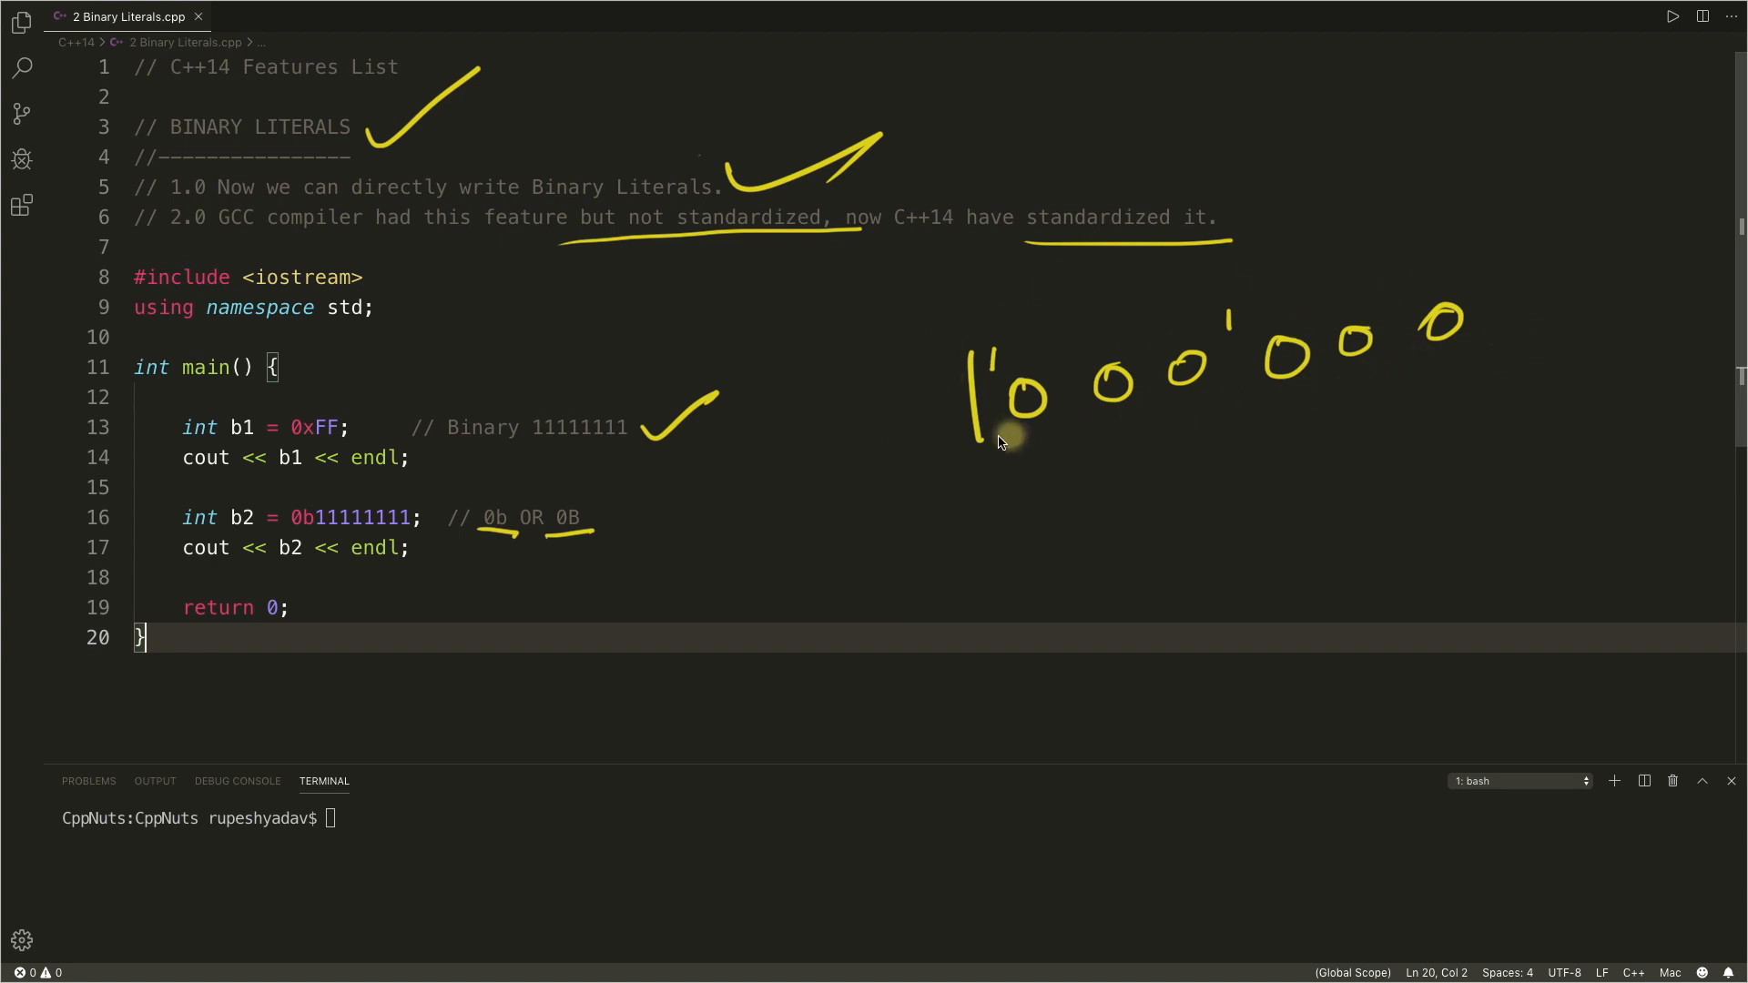
mouse_move(259, 528)
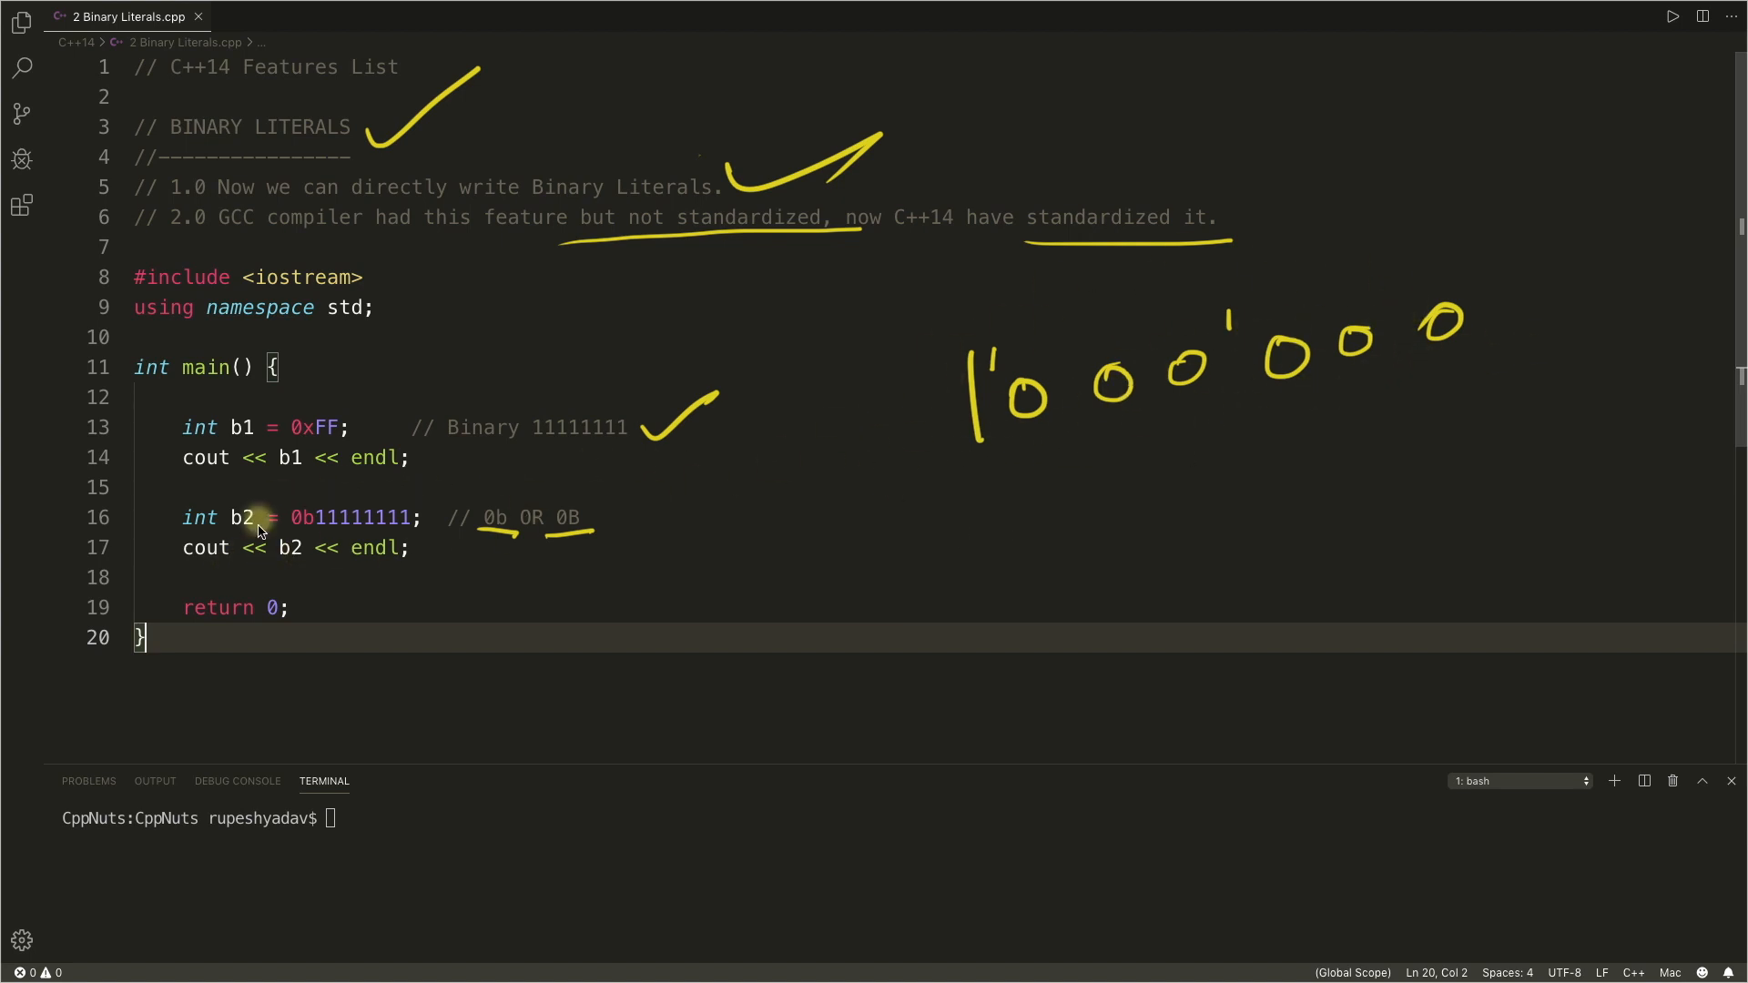
mouse_move(410, 565)
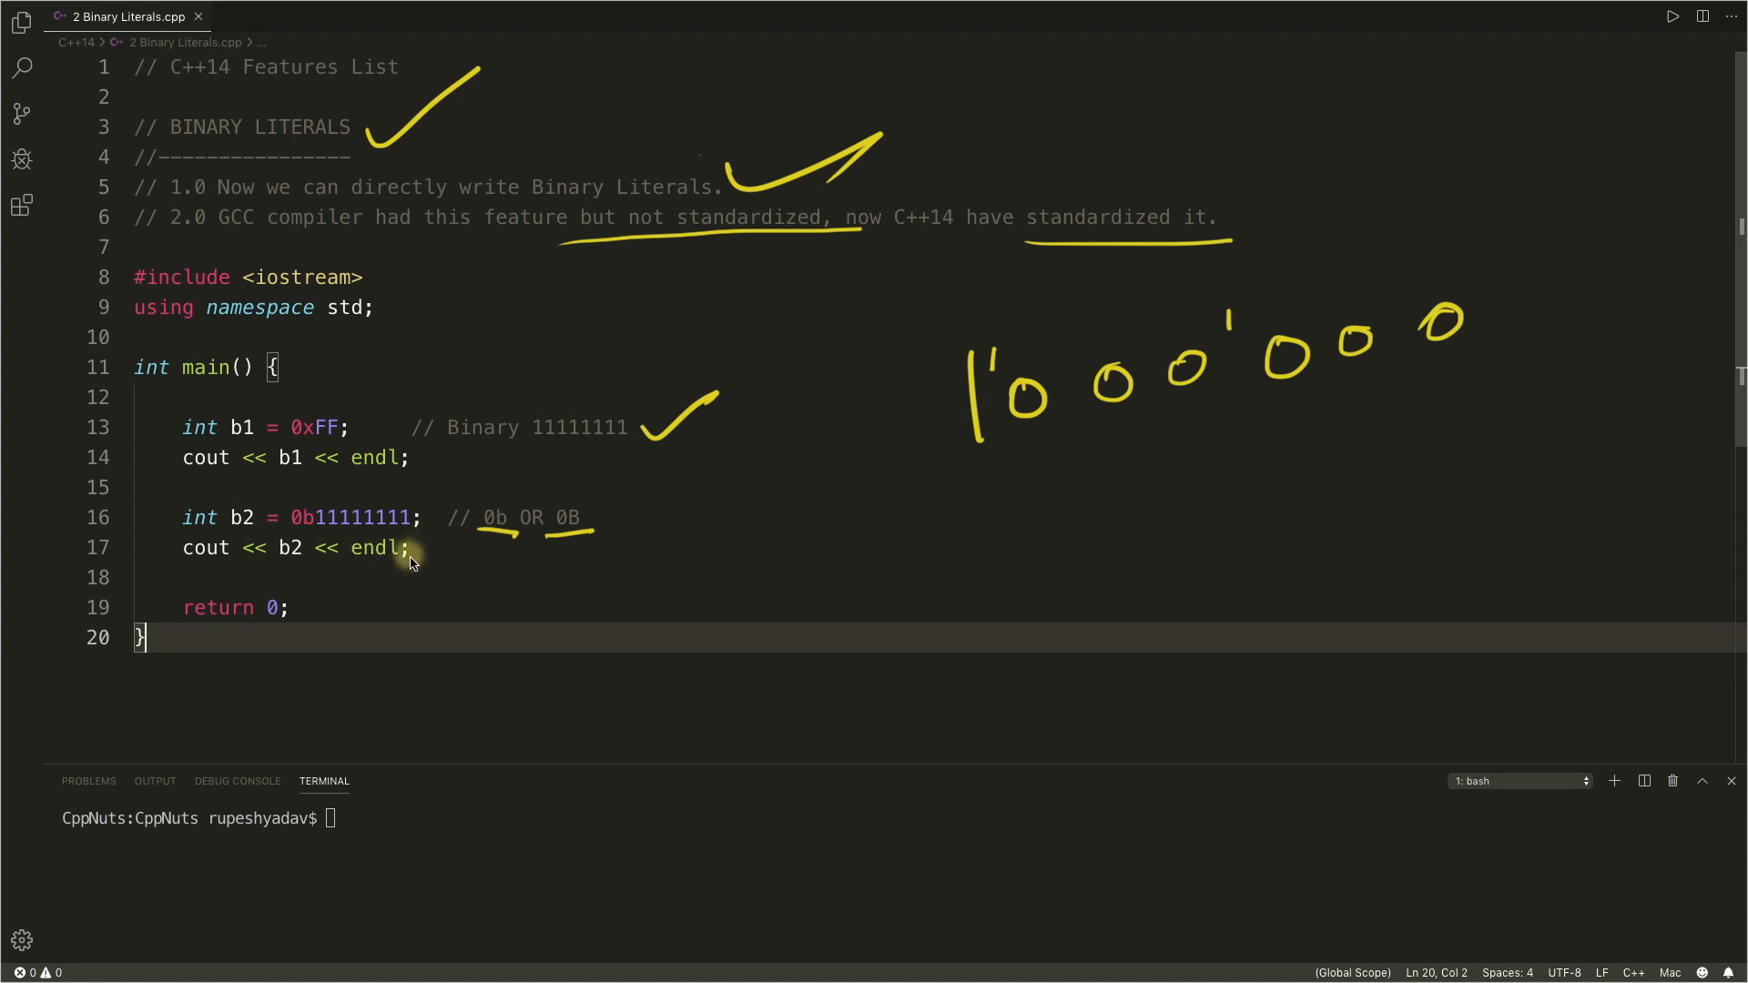
mouse_move(309, 546)
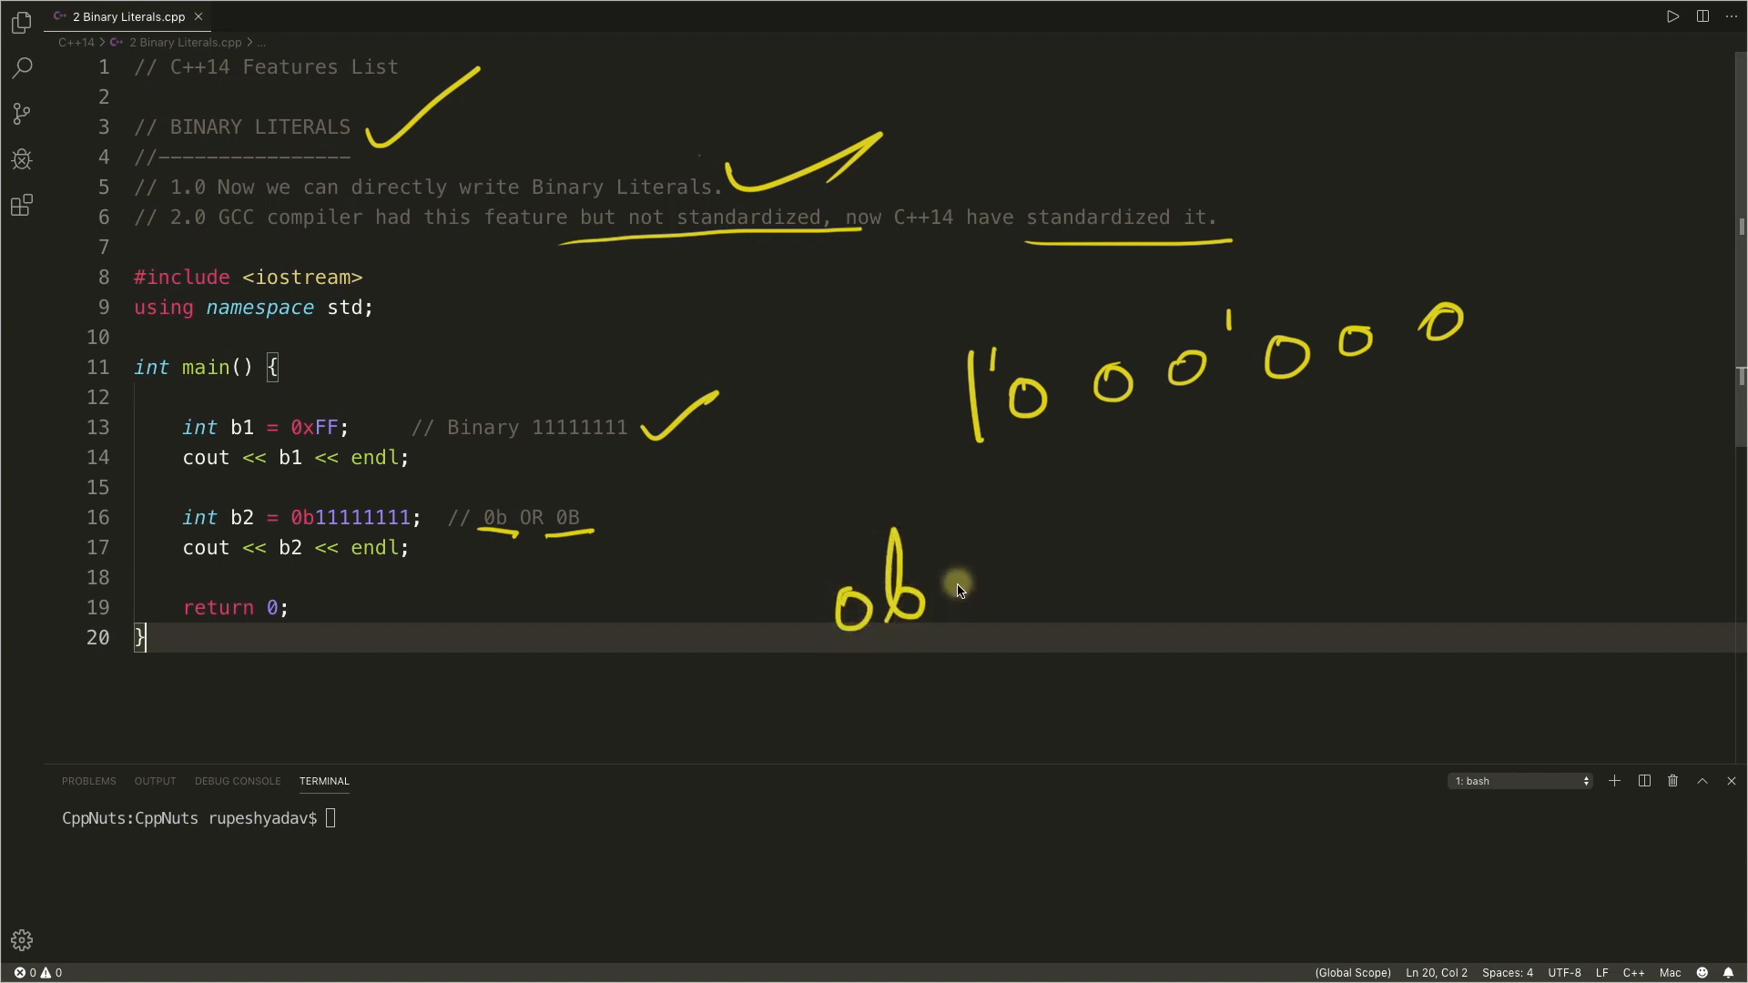
drag(925, 590, 1070, 590)
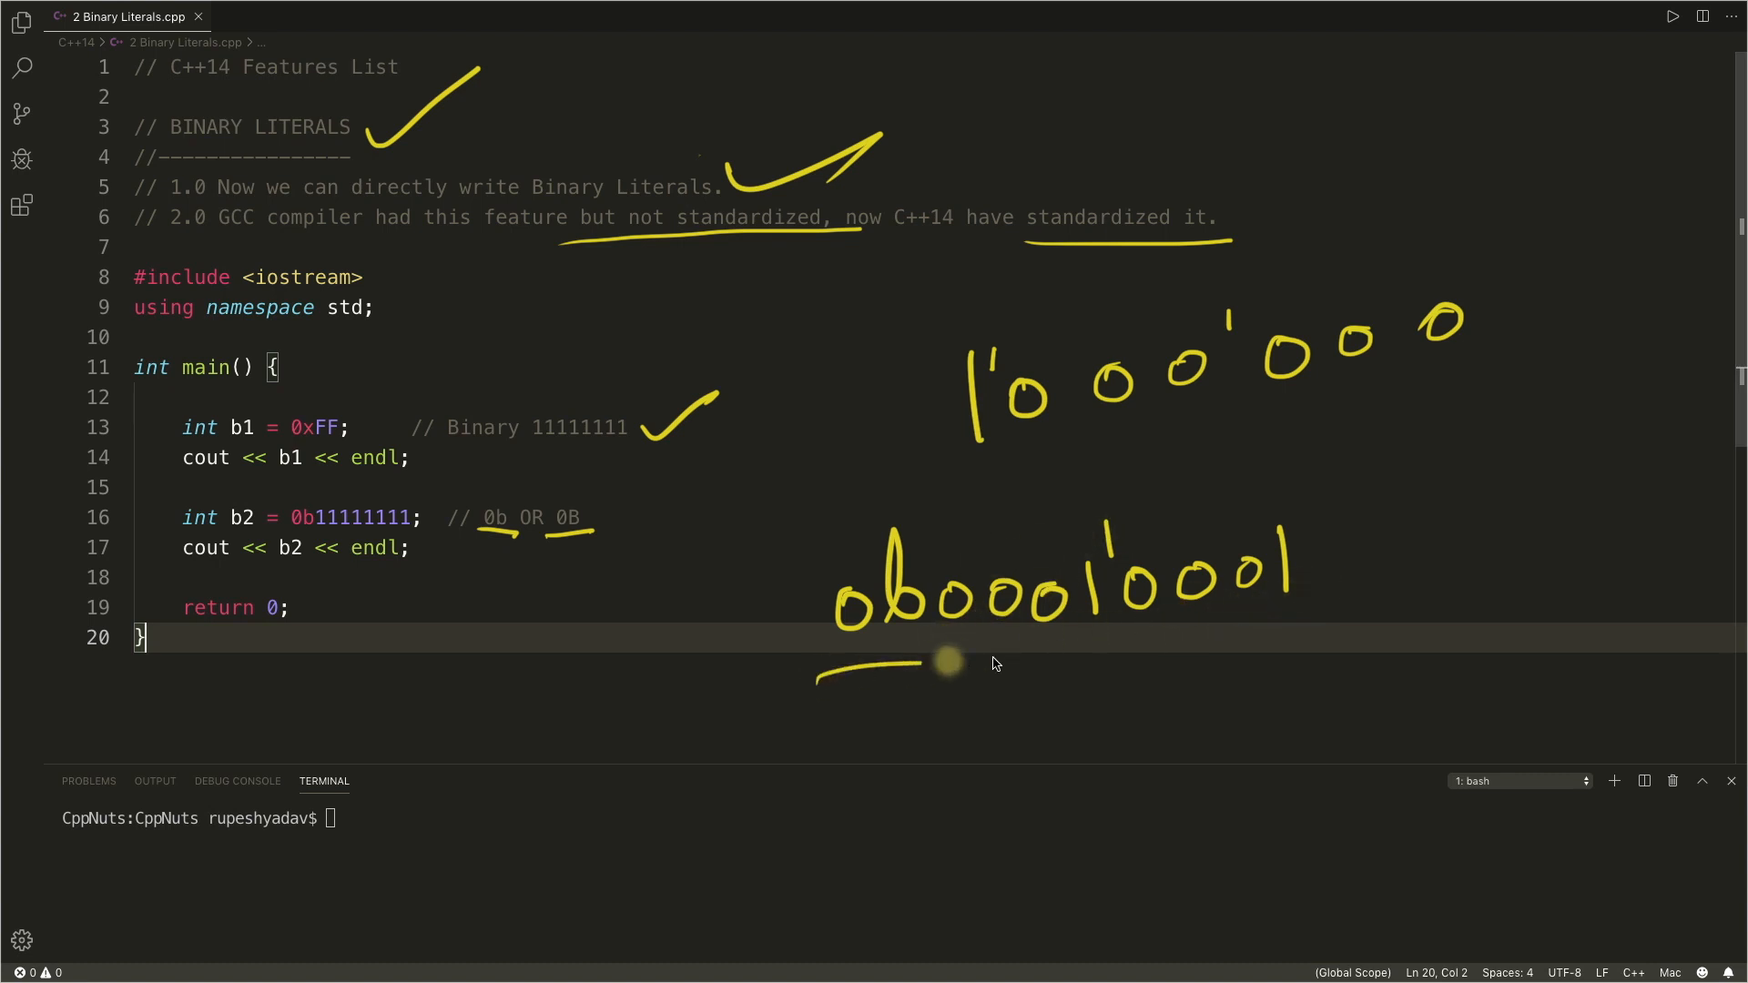
drag(947, 663, 1338, 608)
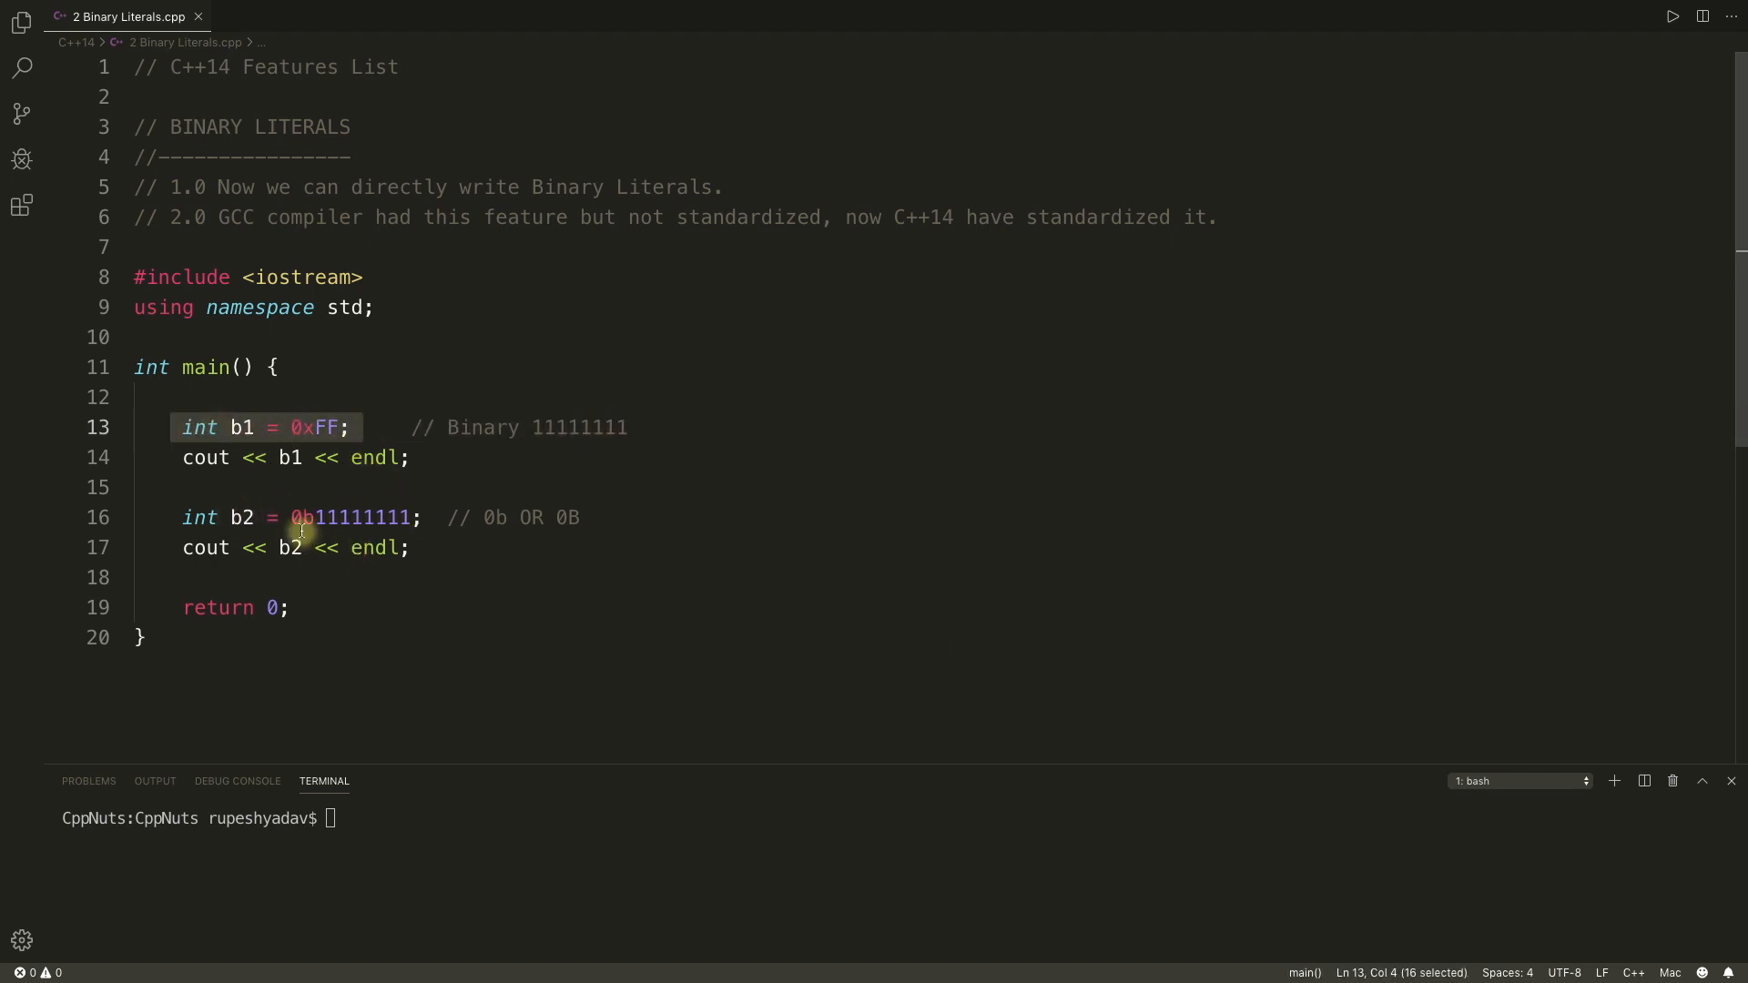
Step: Run ./a.out in the terminal so the compiled program prints 255 twice
click(457, 517)
text(cd C++14/)
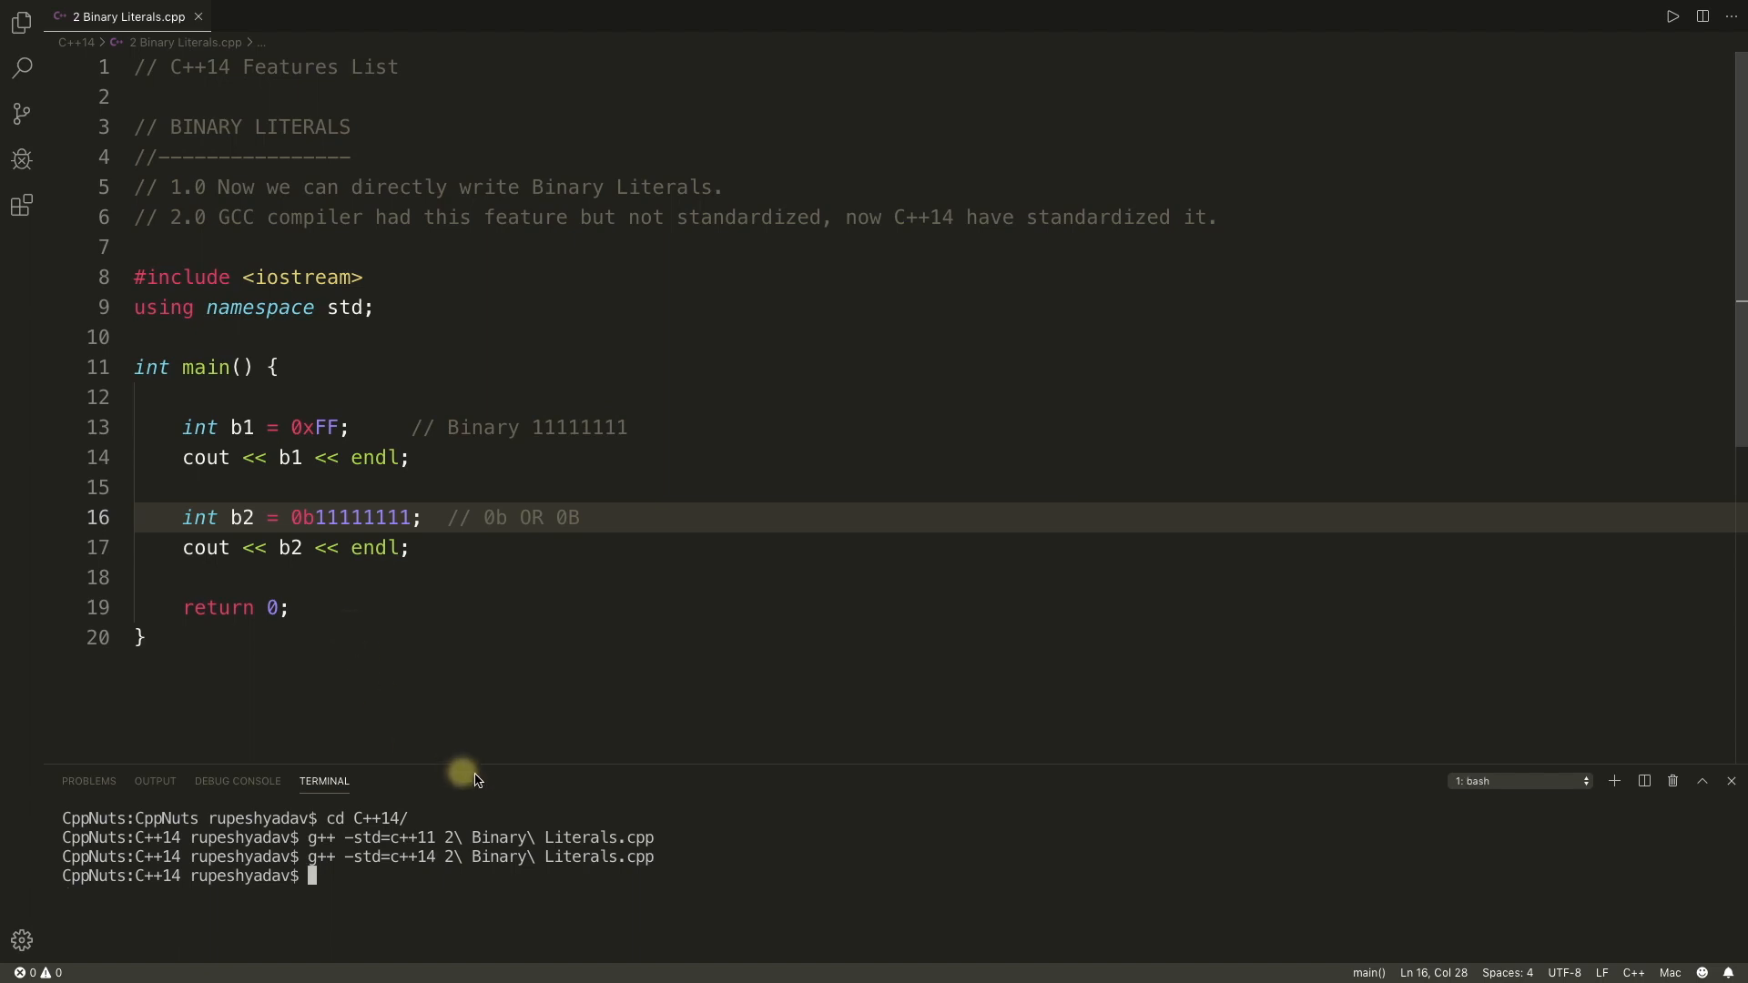
text(./a)
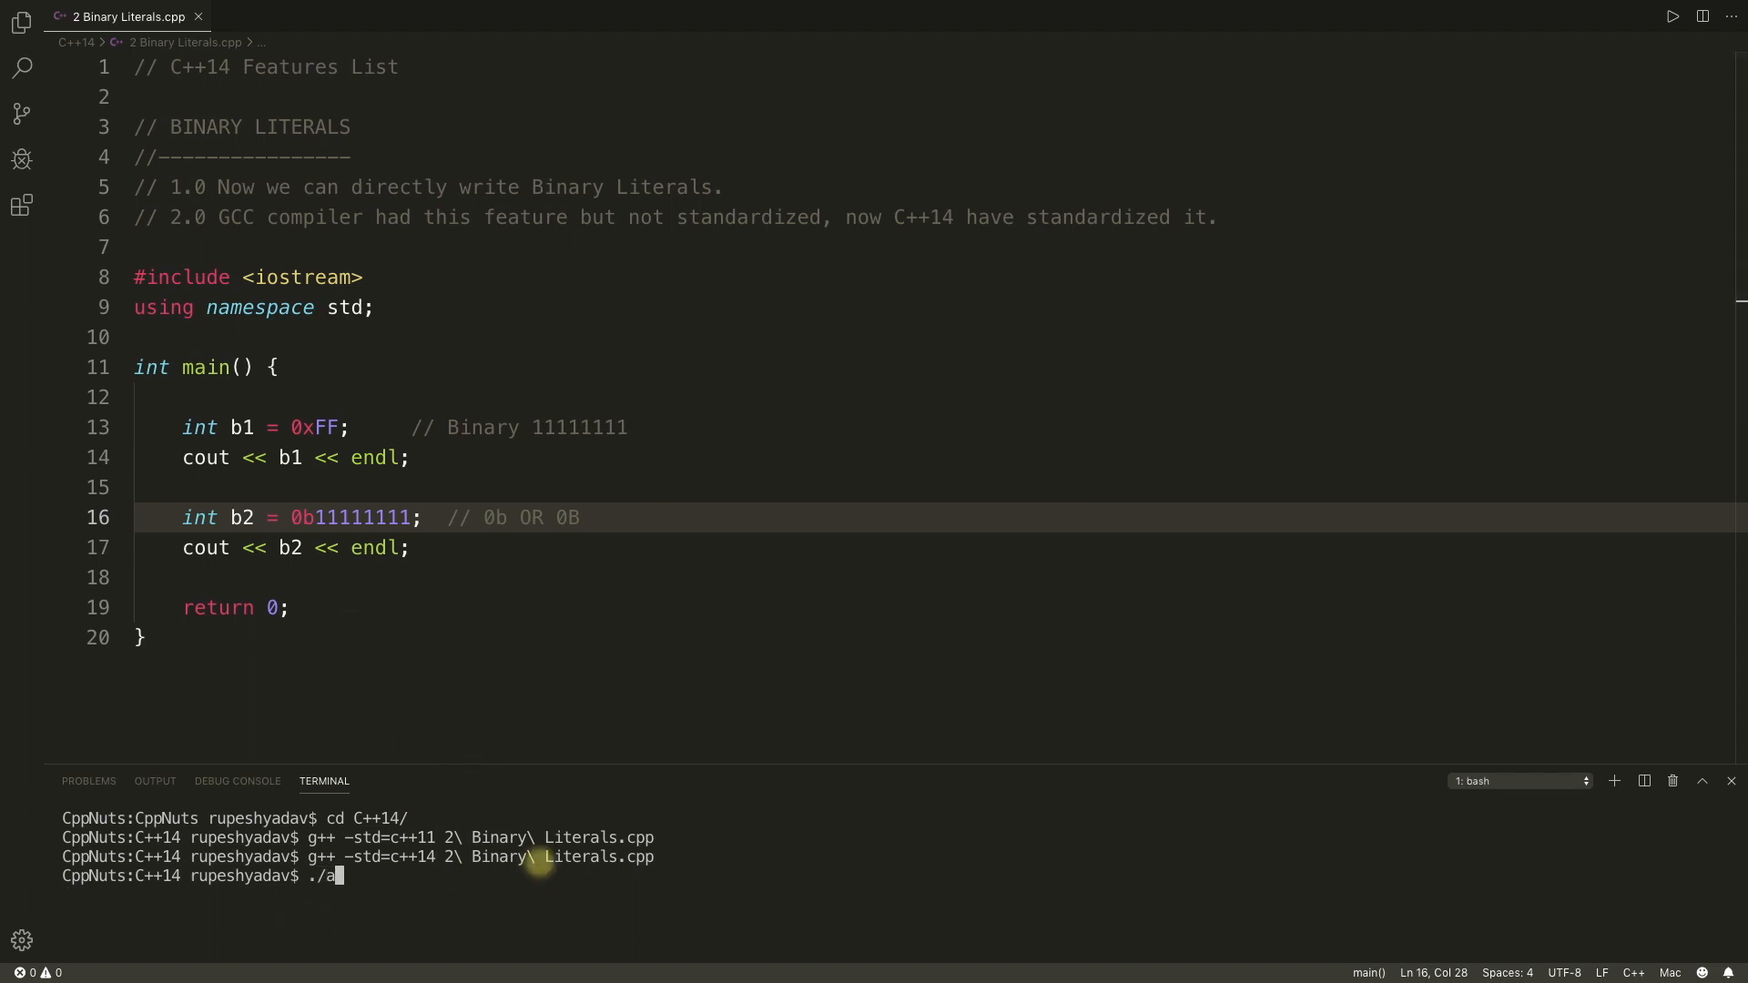
key(Enter)
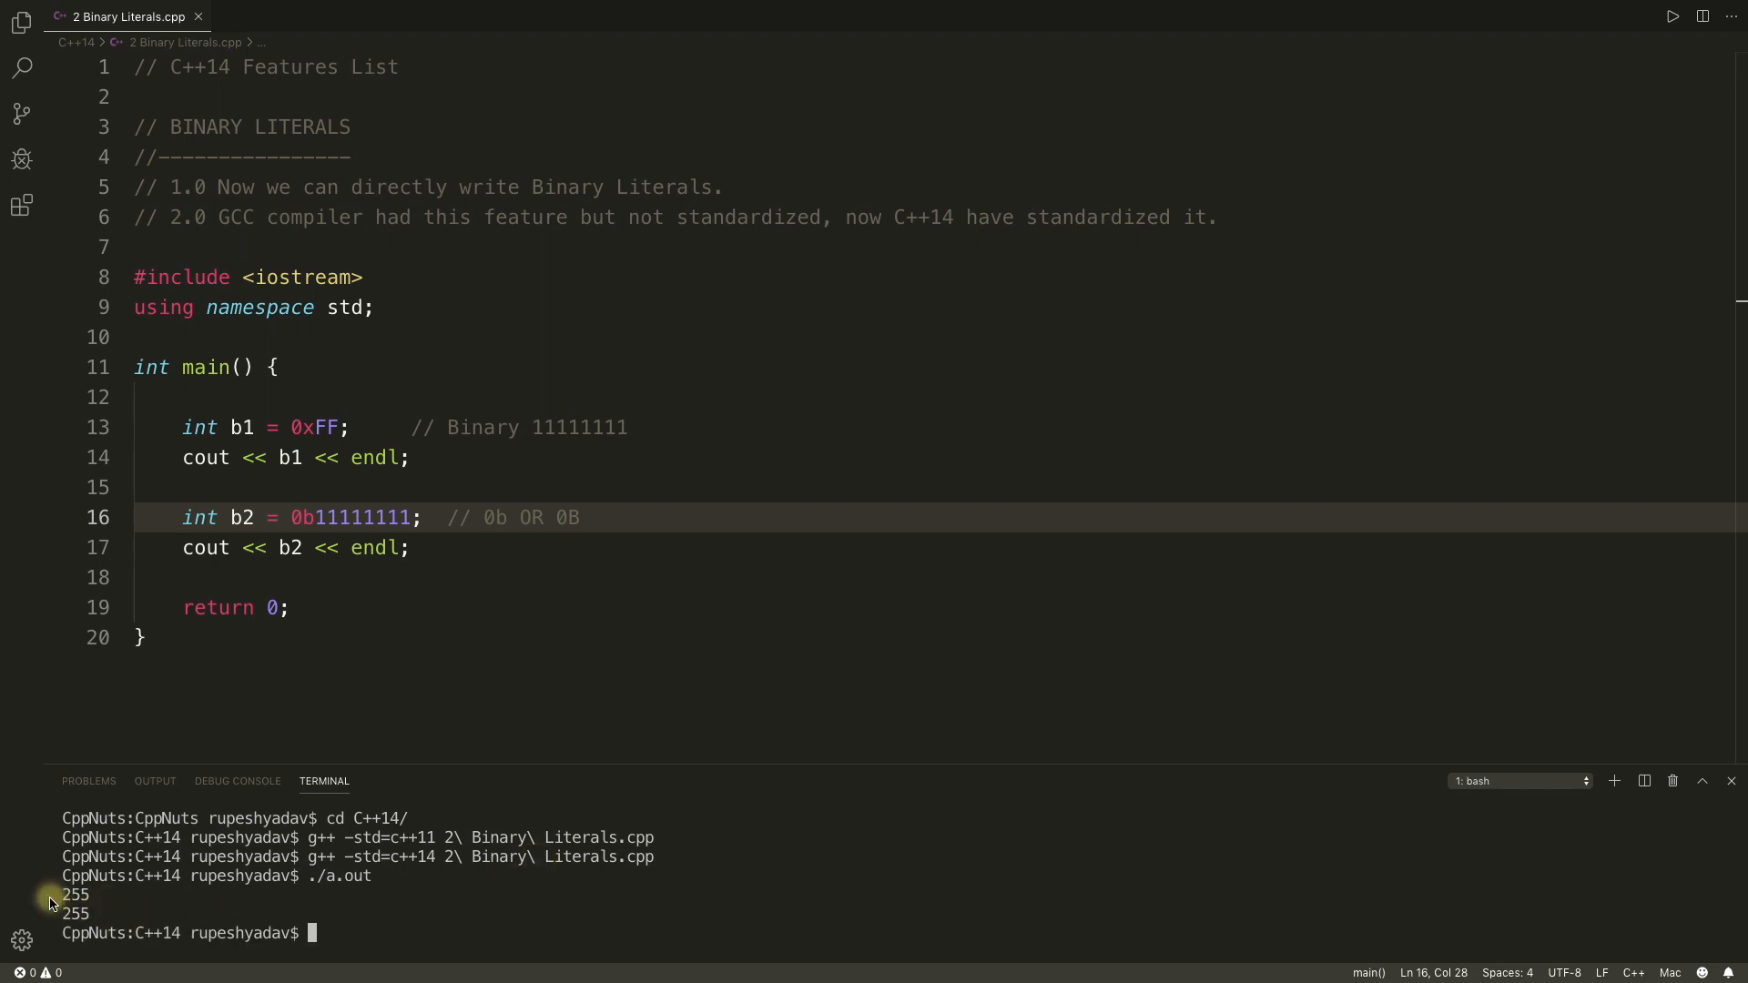